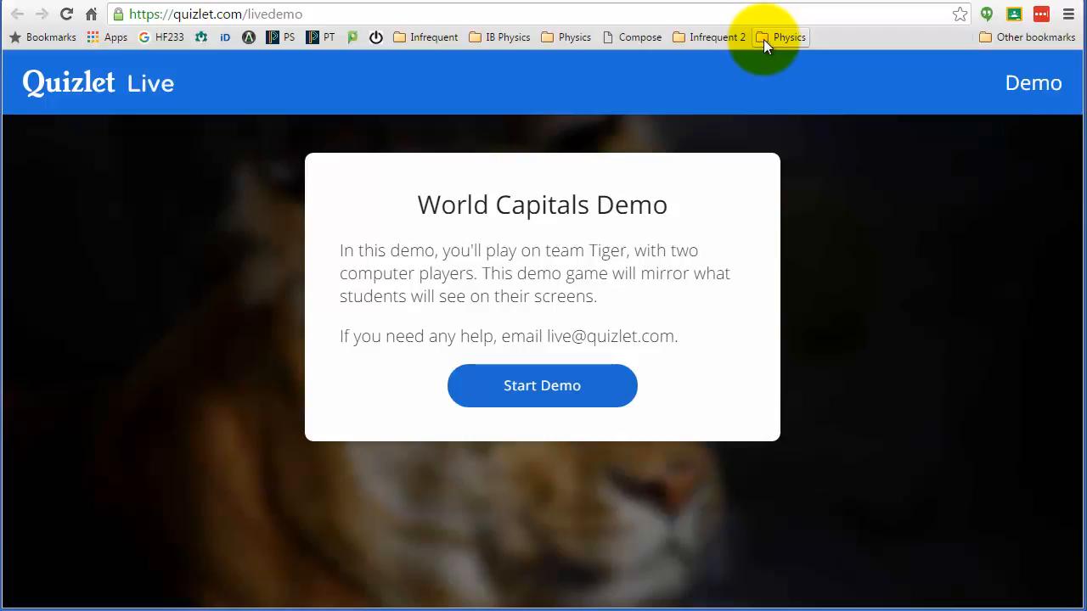
# - Start the World Capitals demo and reveal the answer tiles for the Cairo prompt
pyautogui.click(542, 385)
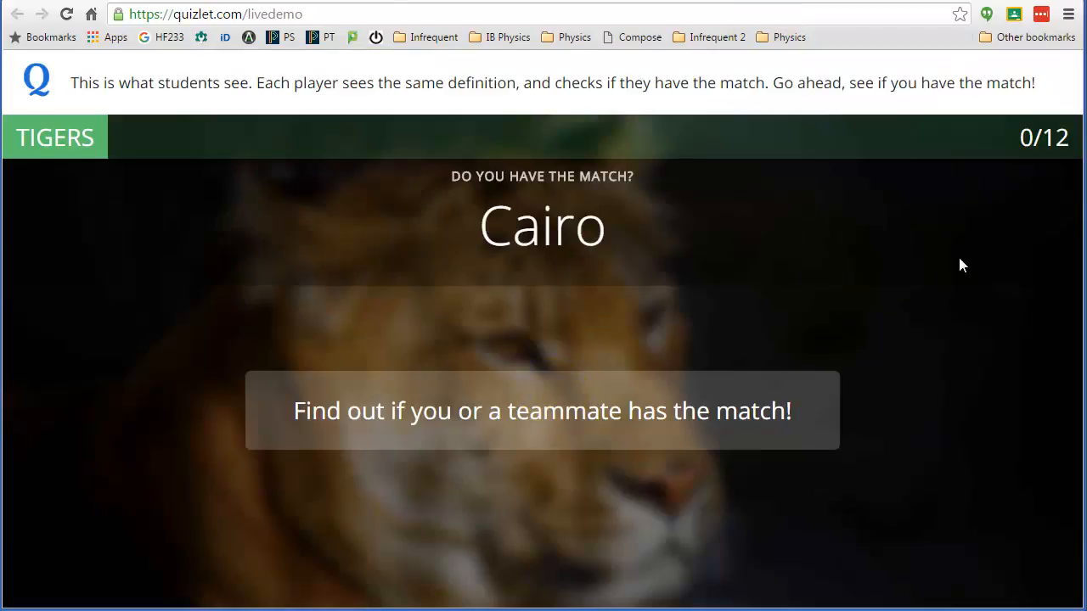
pyautogui.click(542, 409)
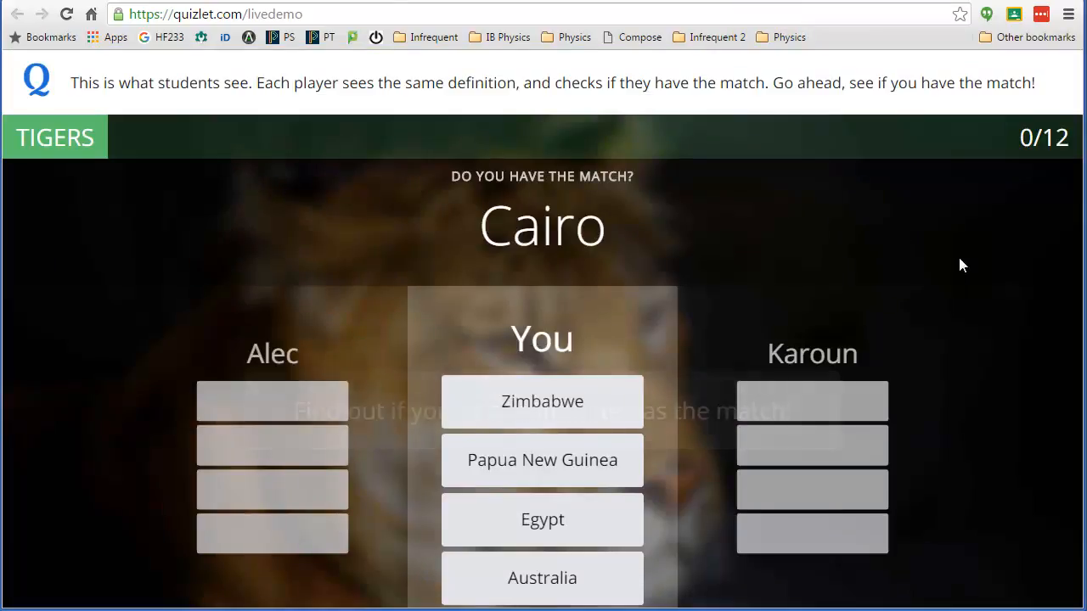
pyautogui.moveTo(662, 325)
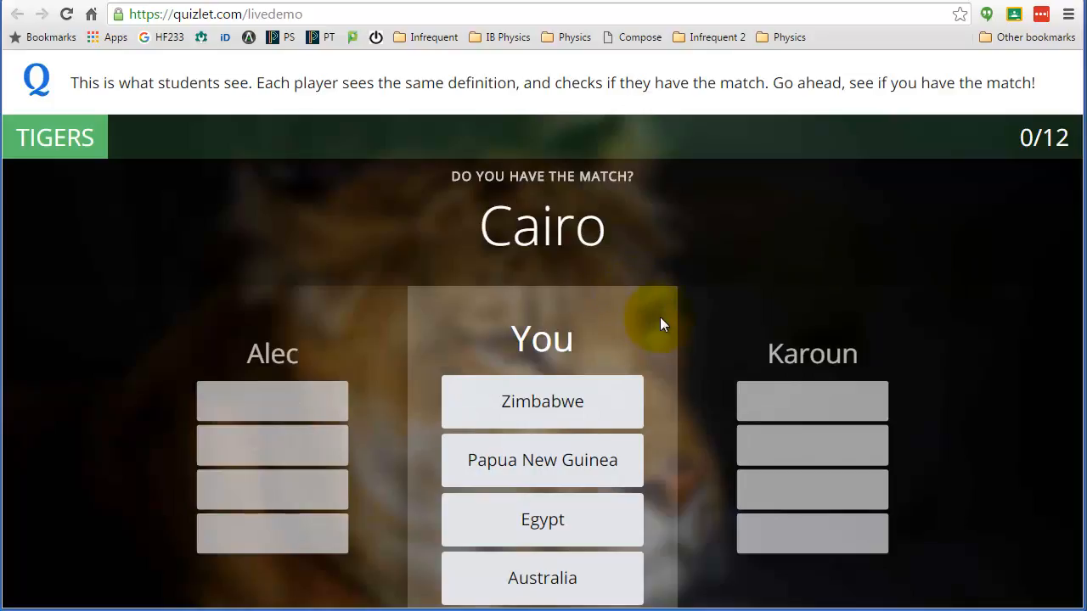
pyautogui.moveTo(575, 337)
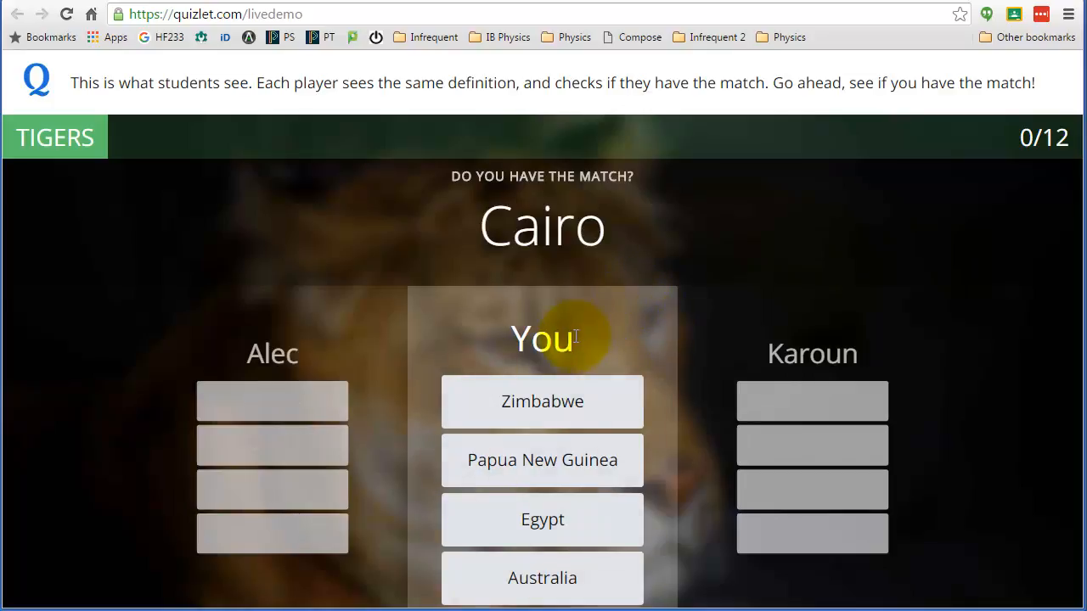
pyautogui.moveTo(879, 339)
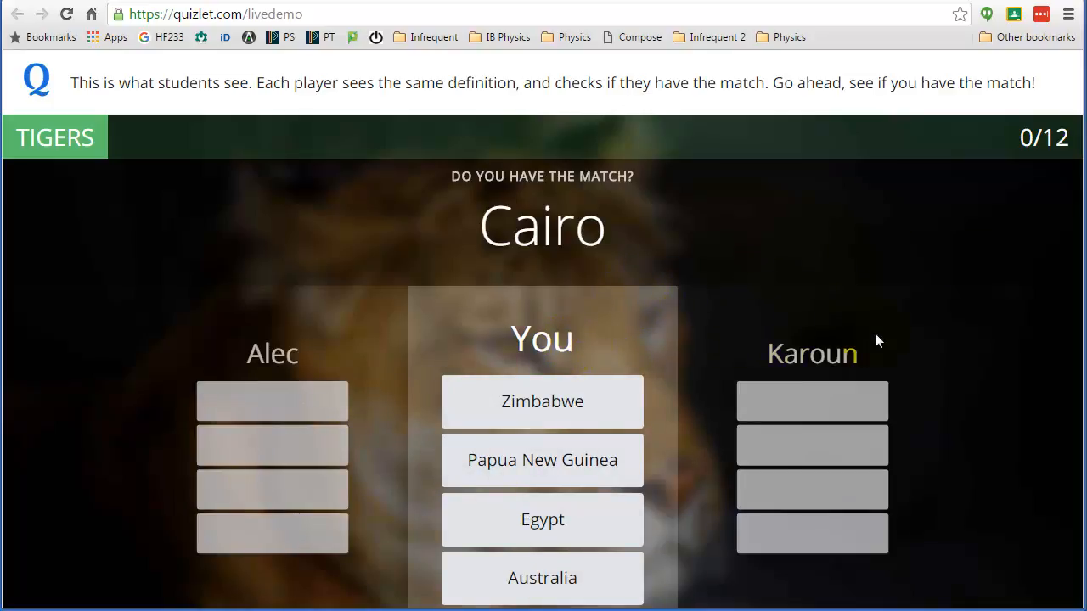
pyautogui.moveTo(285, 336)
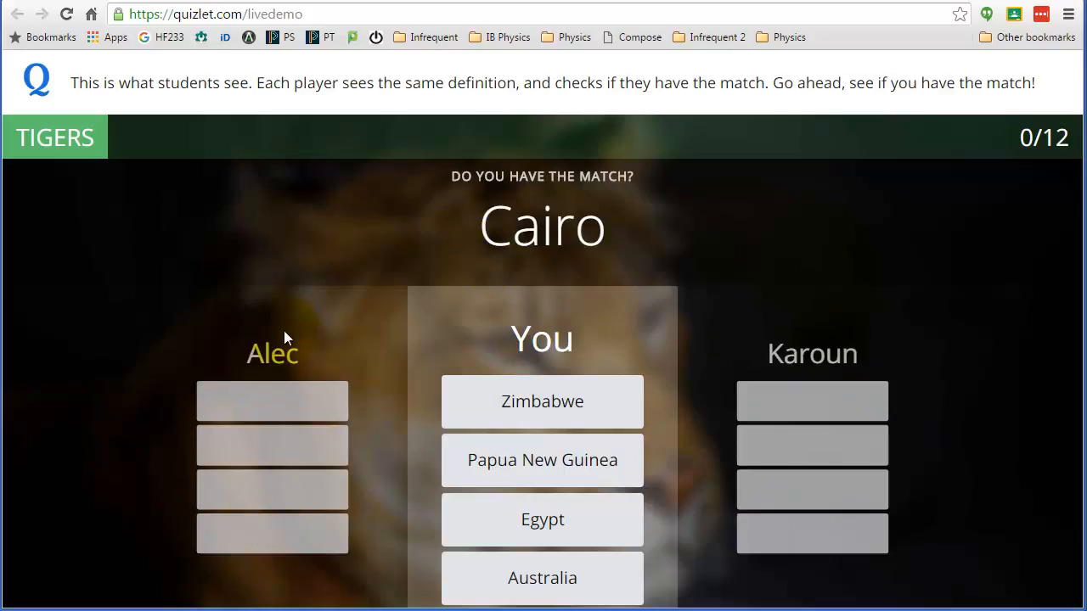
pyautogui.moveTo(571, 292)
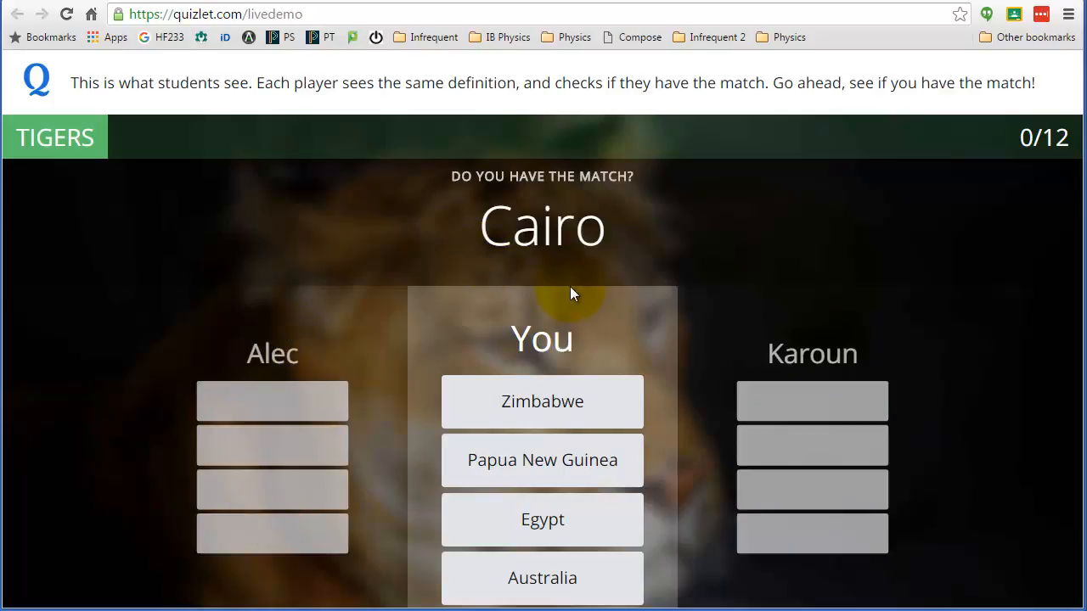
pyautogui.moveTo(404, 336)
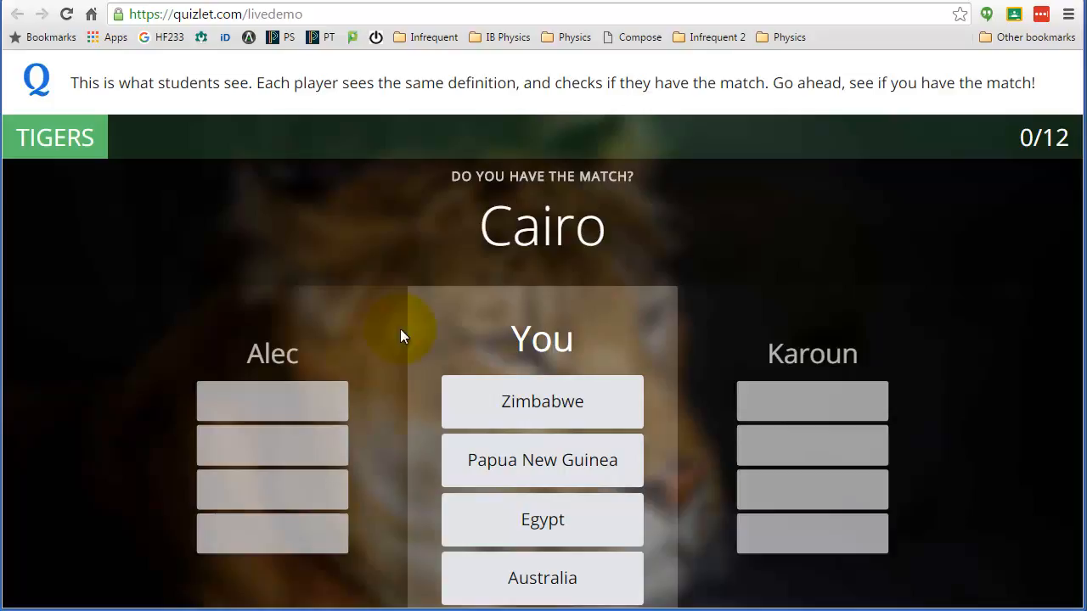
pyautogui.moveTo(710, 339)
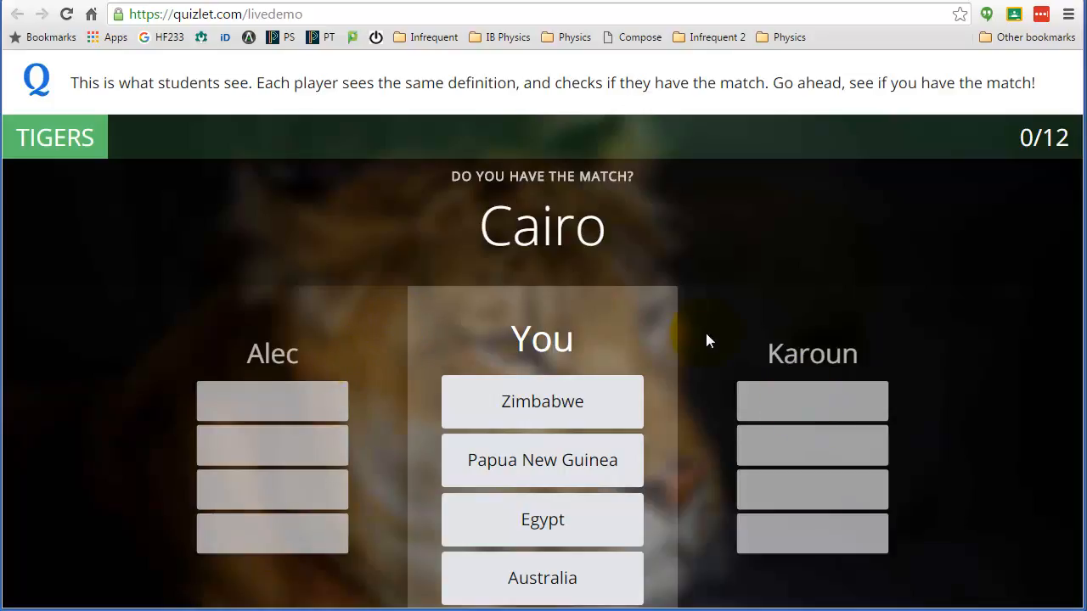
pyautogui.moveTo(671, 248)
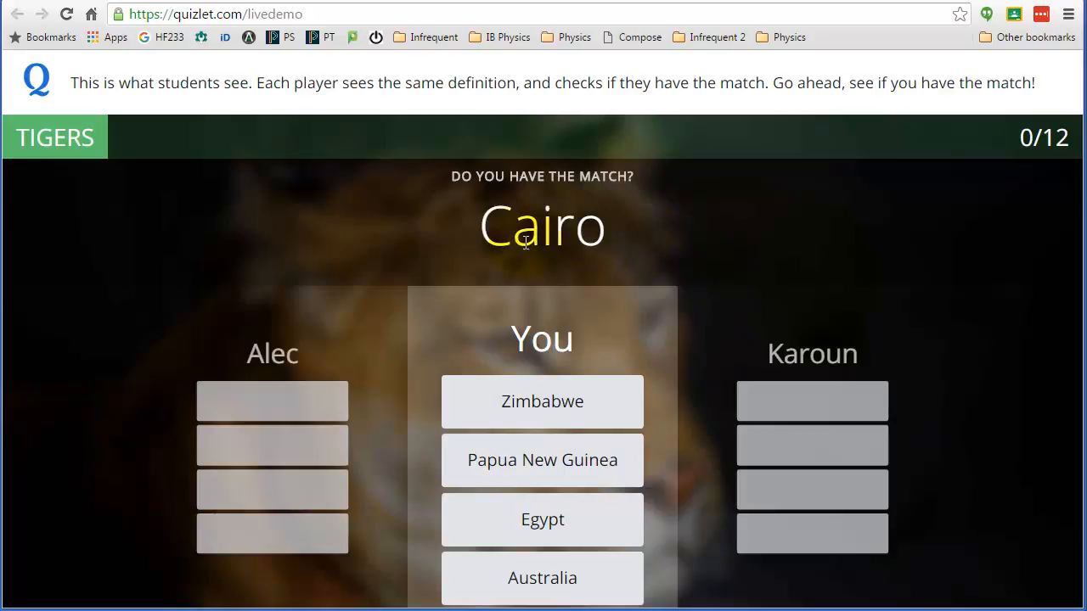
pyautogui.moveTo(642, 237)
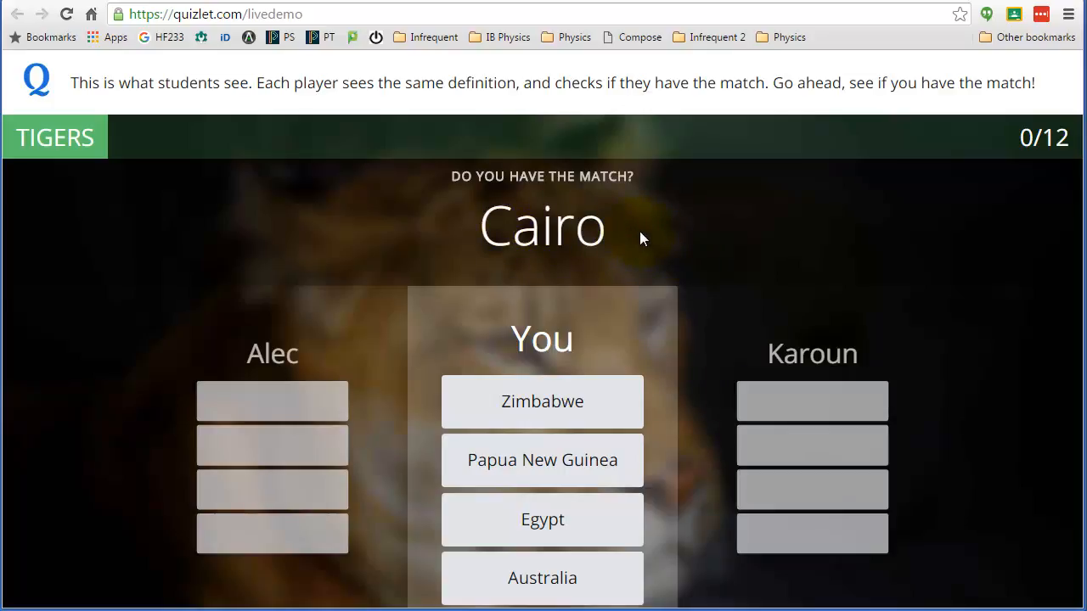
pyautogui.moveTo(755, 265)
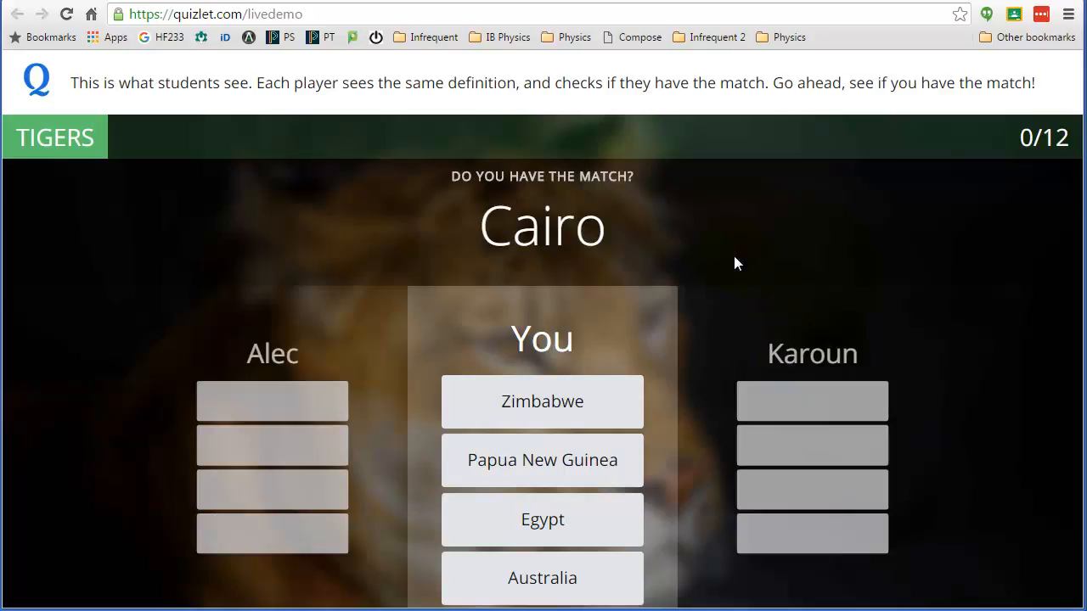
pyautogui.moveTo(666, 282)
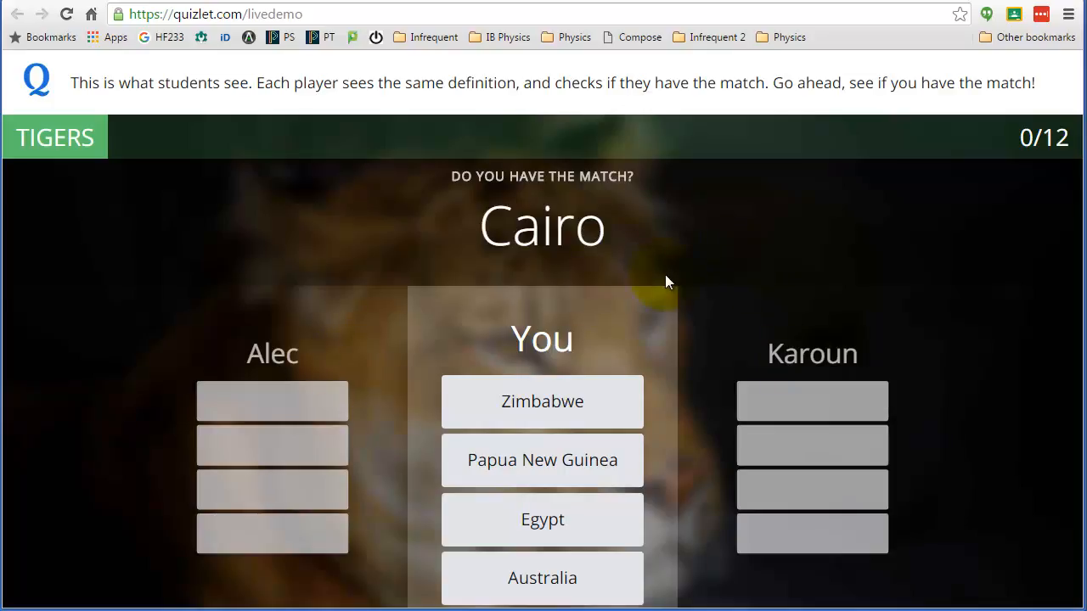
pyautogui.moveTo(747, 287)
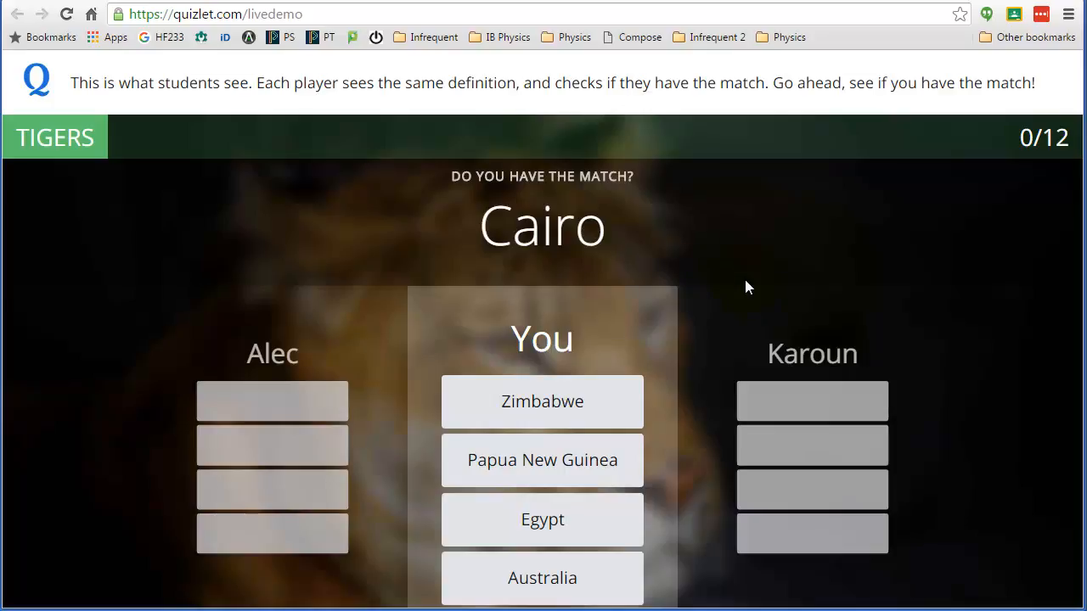
pyautogui.moveTo(720, 325)
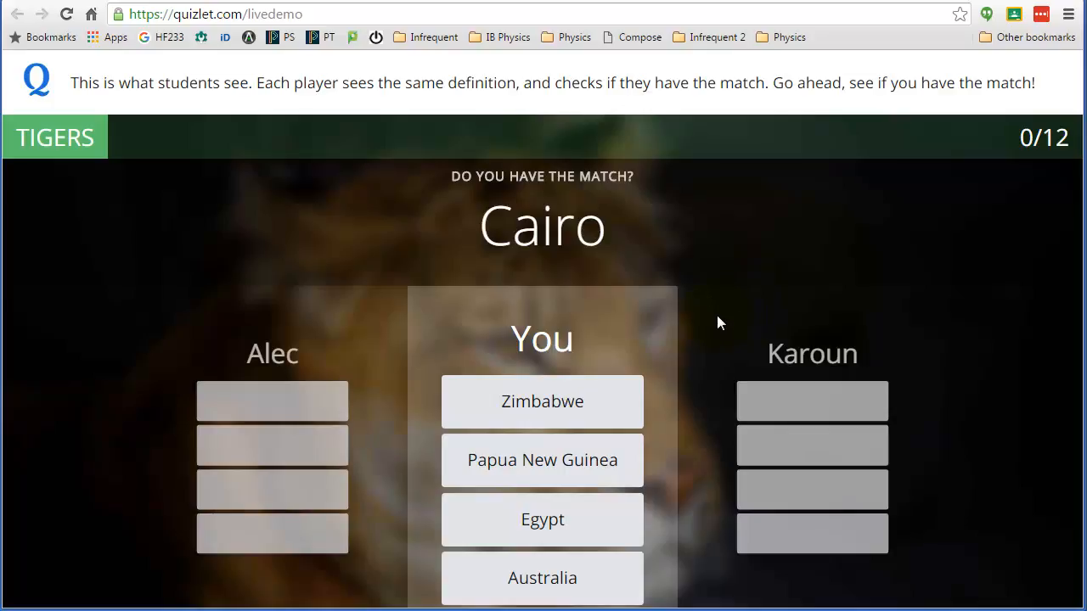
pyautogui.moveTo(380, 348)
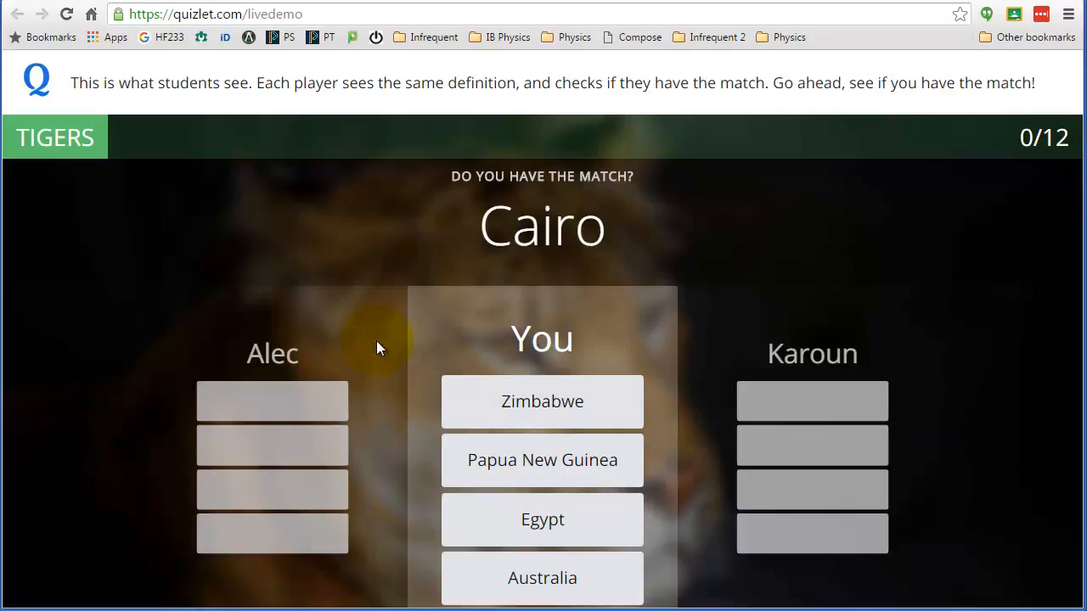
pyautogui.moveTo(679, 370)
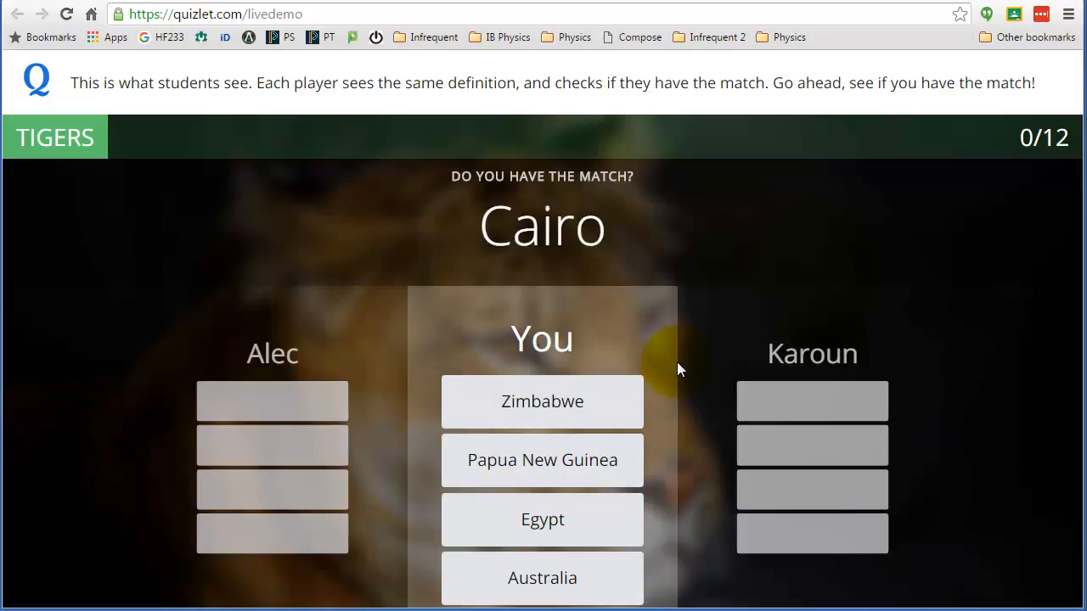
pyautogui.moveTo(662, 373)
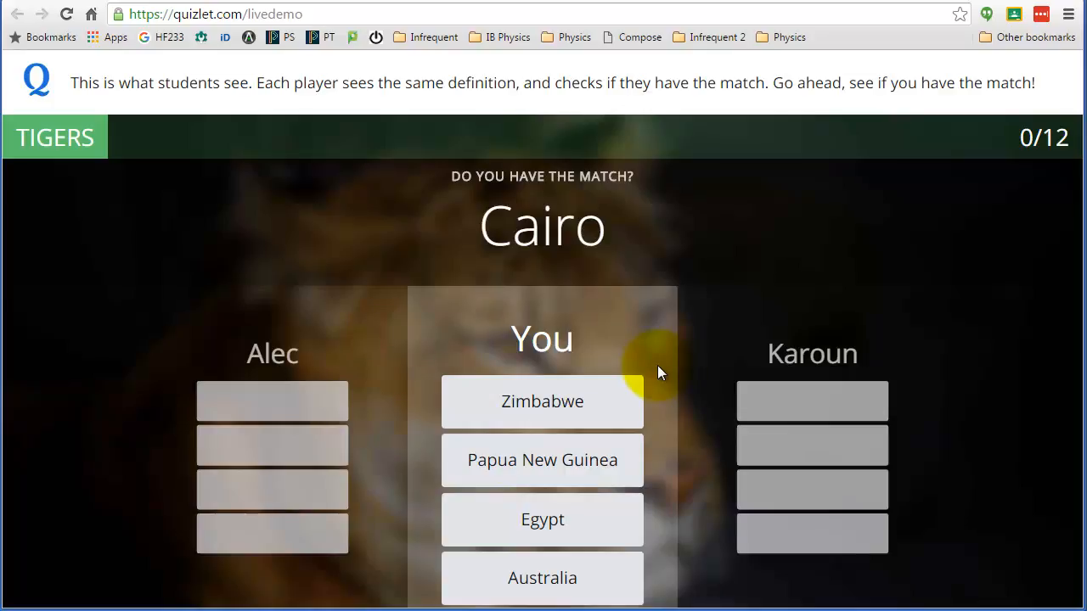
pyautogui.moveTo(693, 404)
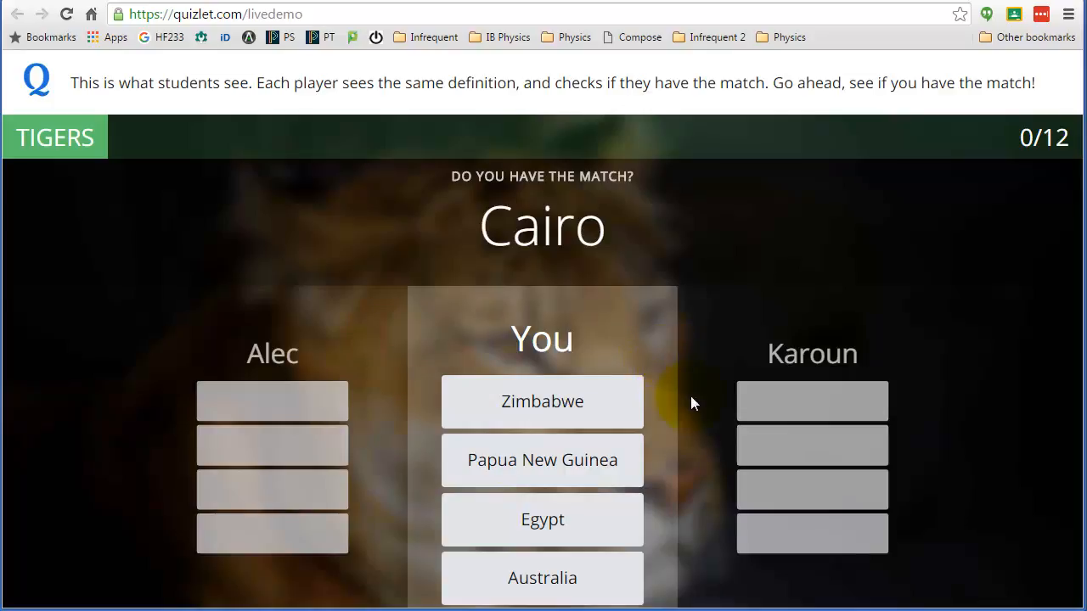
# - Answer Cairo with the Egypt tile to score the team's first point
pyautogui.click(541, 520)
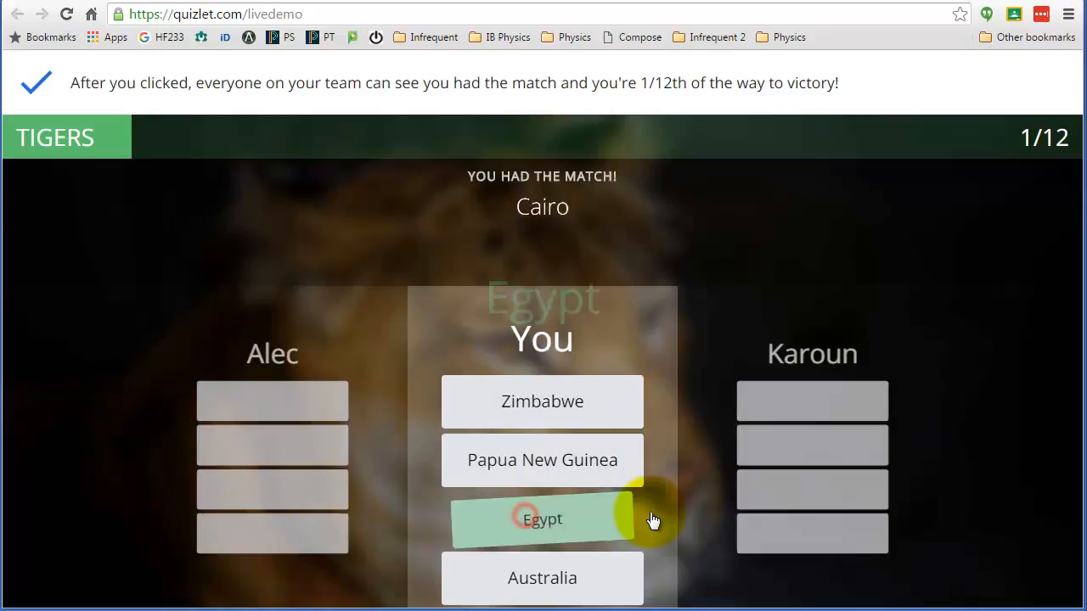
pyautogui.click(541, 519)
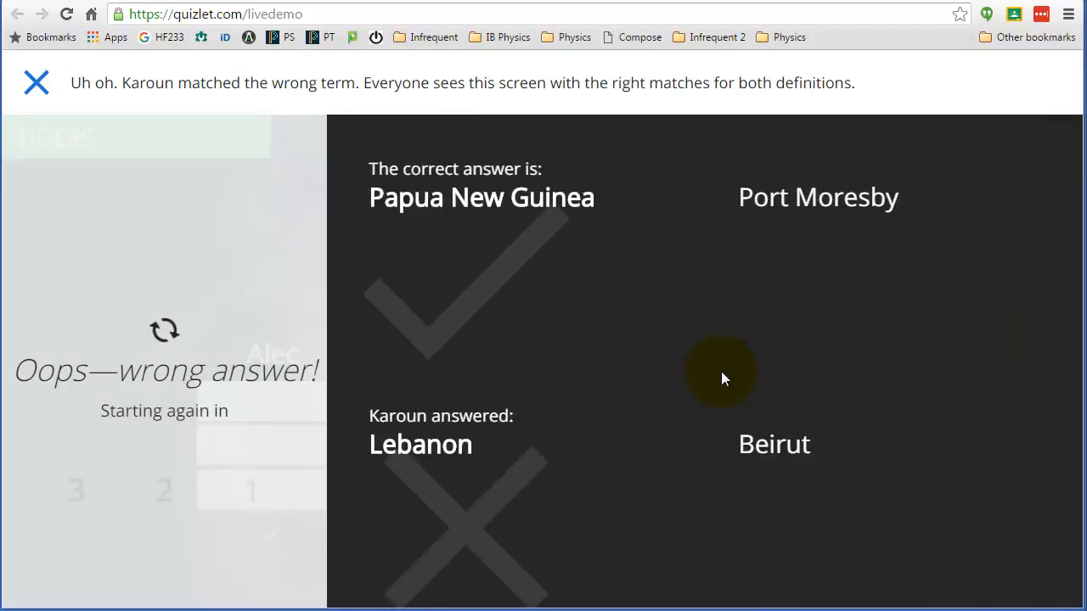
pyautogui.moveTo(571, 355)
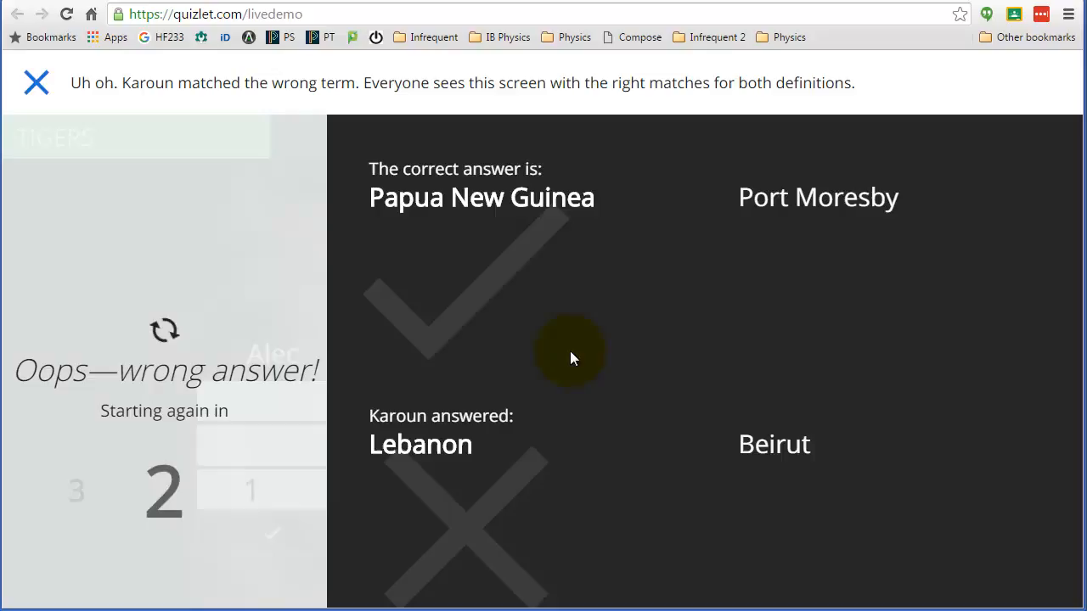
pyautogui.moveTo(693, 295)
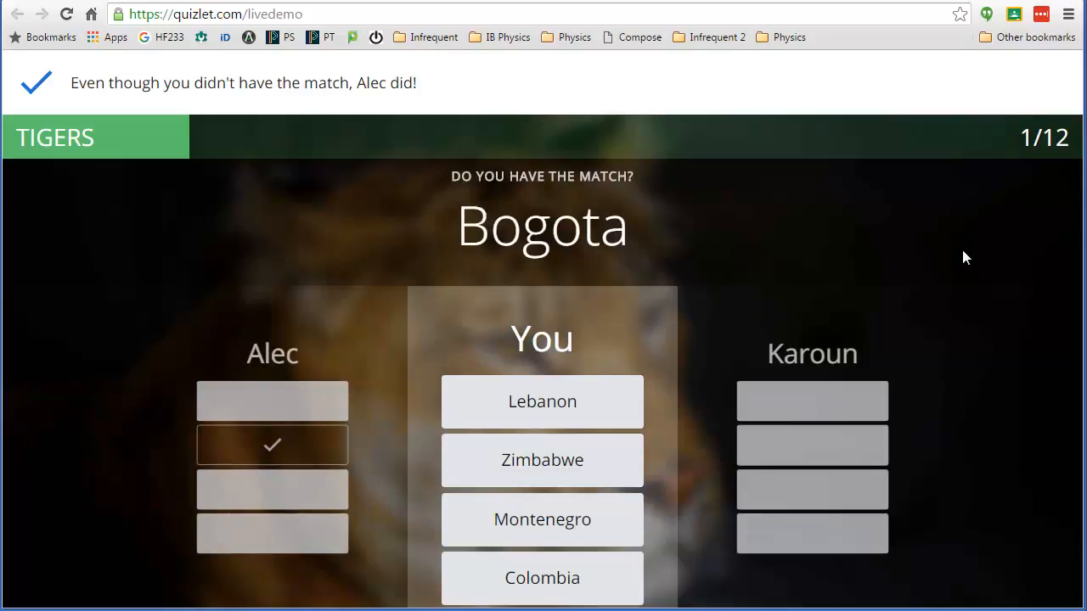
pyautogui.click(542, 577)
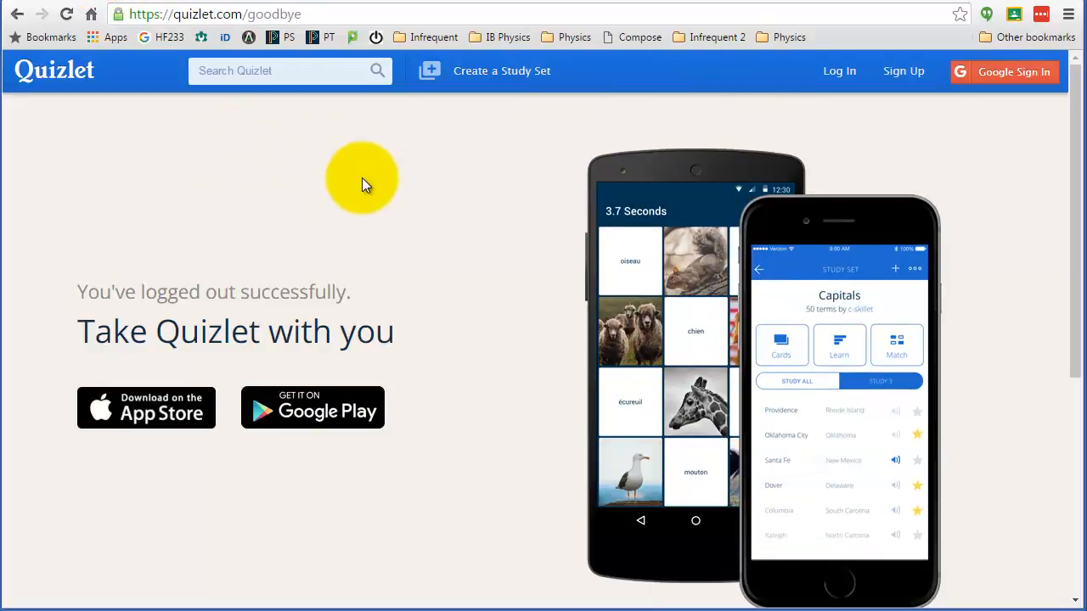
pyautogui.moveTo(523, 246)
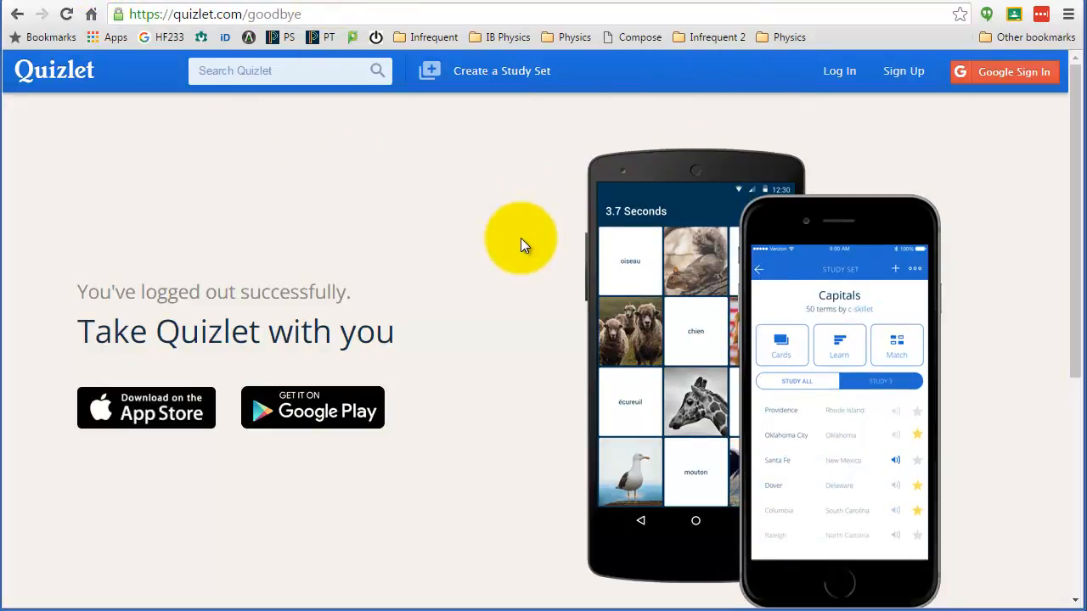
pyautogui.moveTo(564, 139)
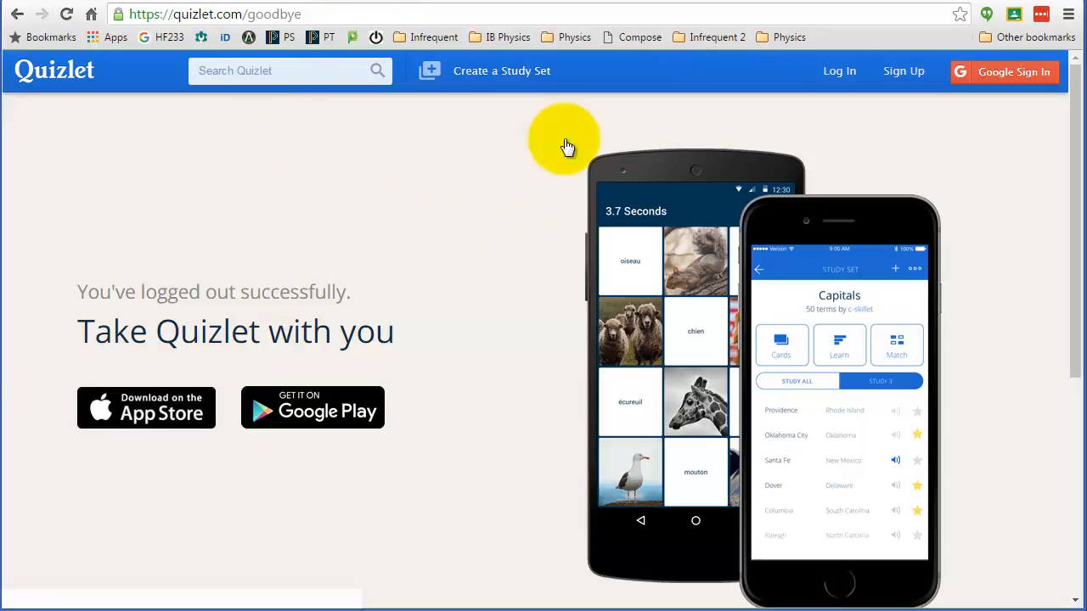
pyautogui.moveTo(1006, 82)
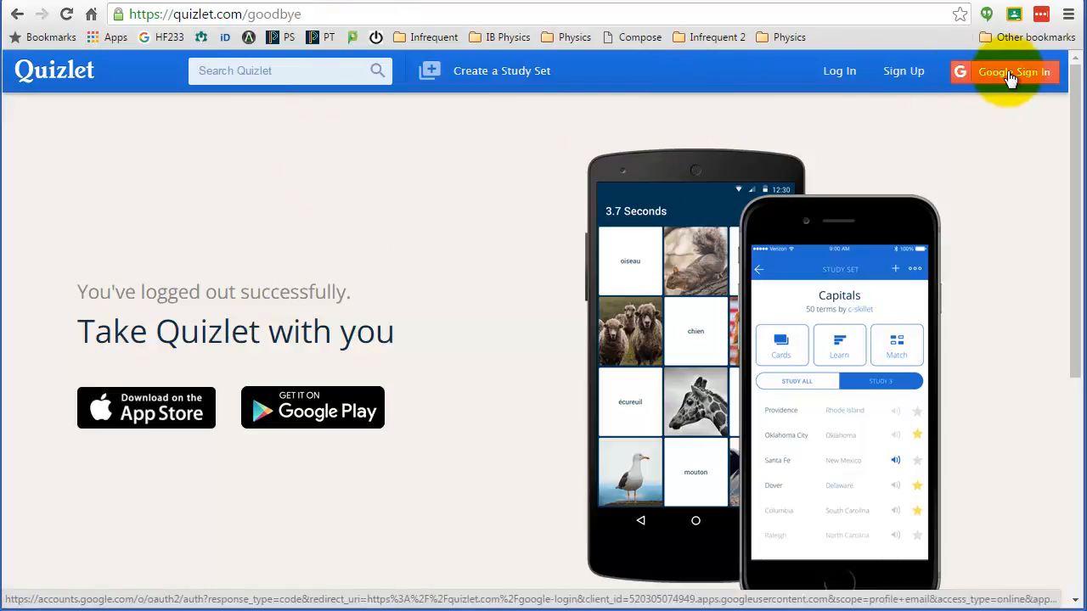
# - Sign in with Google and close the Quizlet Live banner on the Latest Activity dashboard
pyautogui.click(1006, 71)
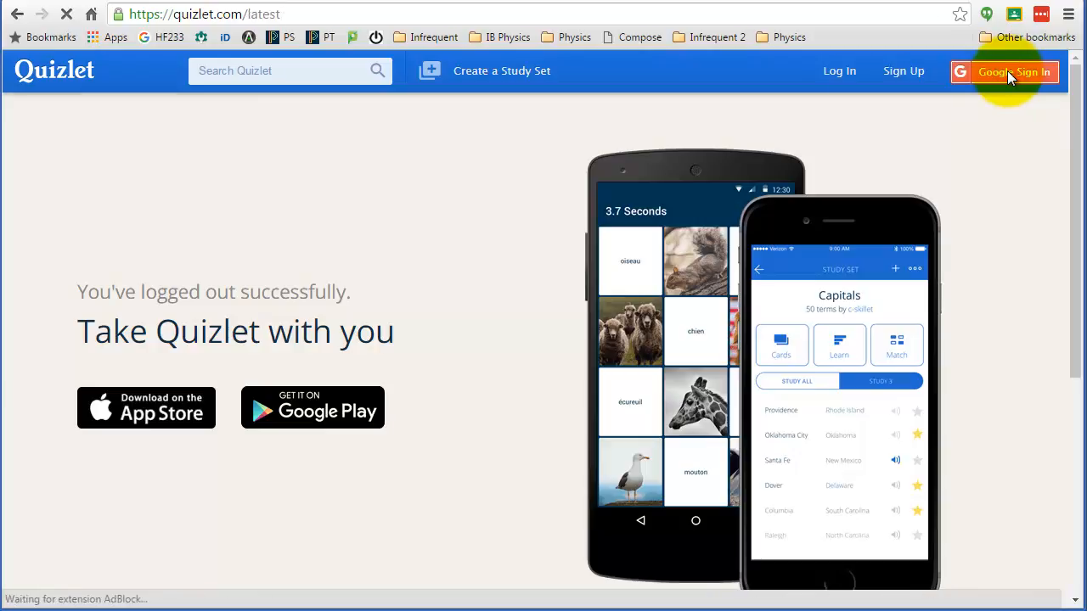
pyautogui.click(1005, 71)
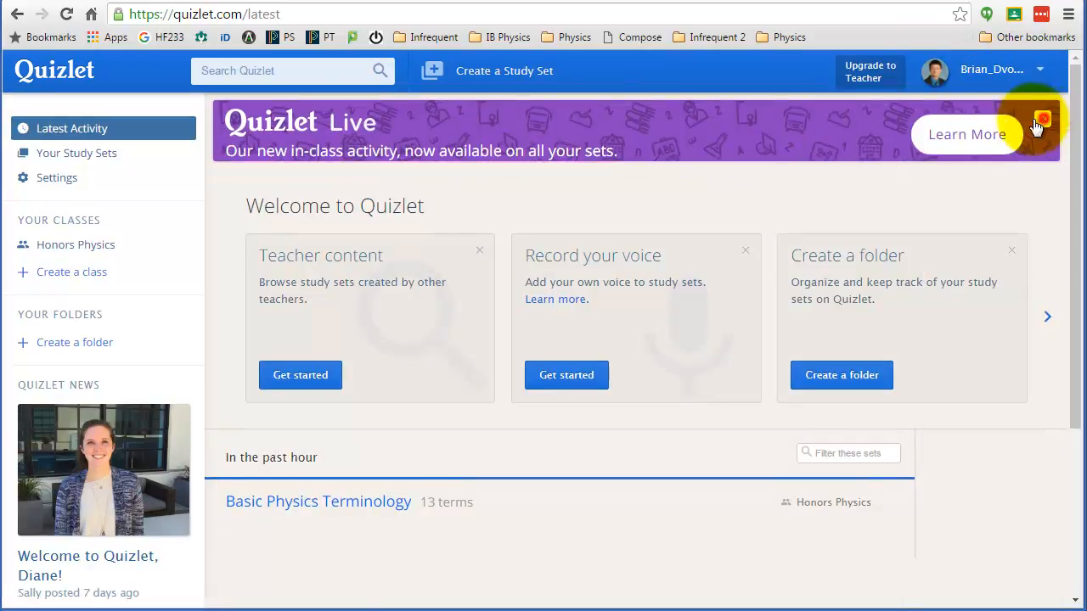
pyautogui.click(1042, 119)
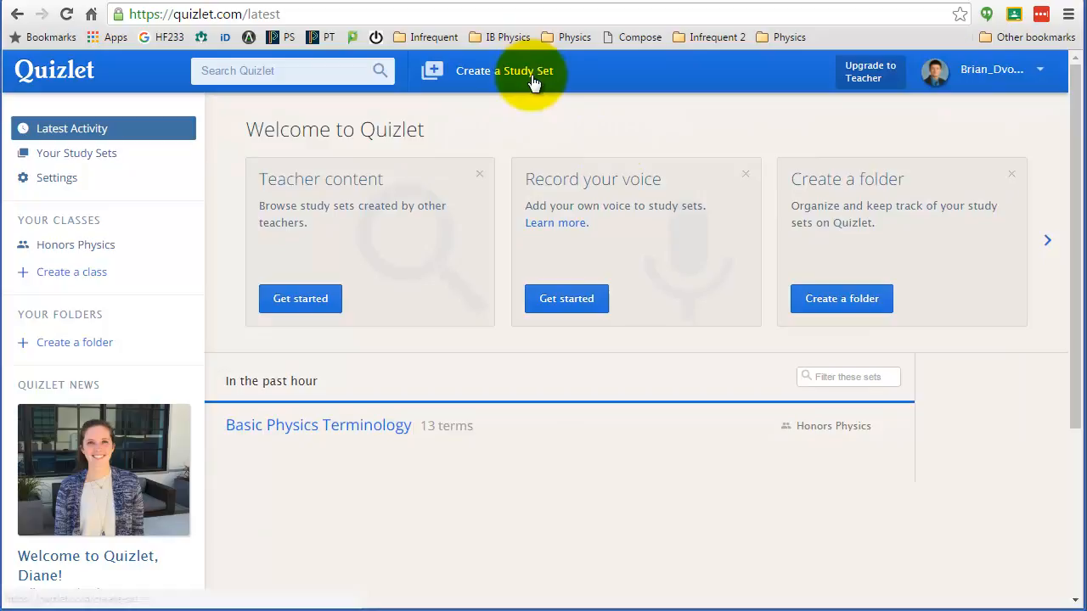
pyautogui.moveTo(495, 72)
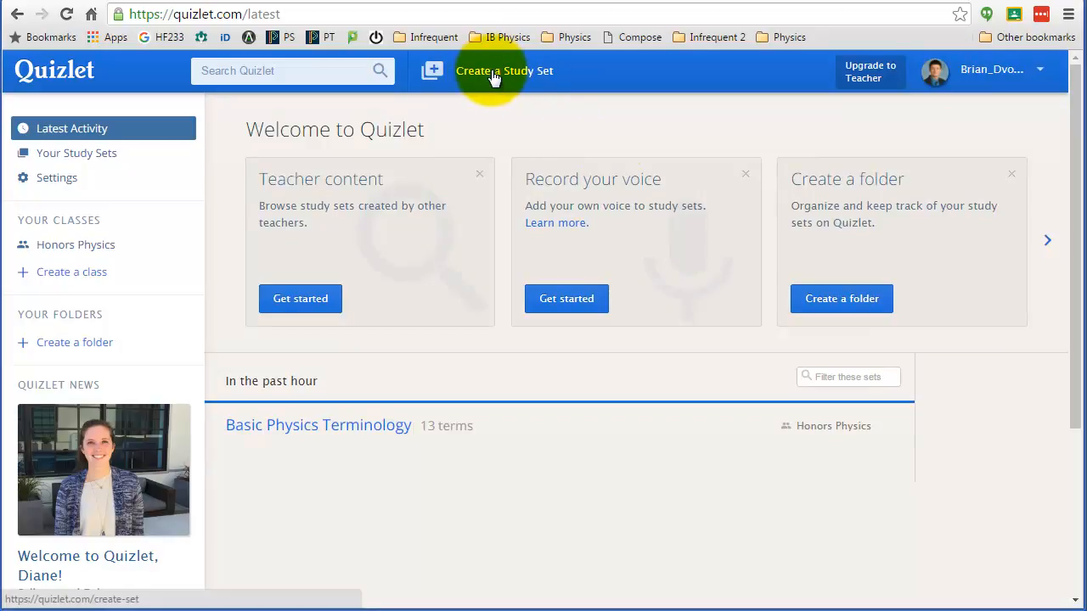
# - Create a new study set titled 'Physics Terminology 2'
pyautogui.click(502, 72)
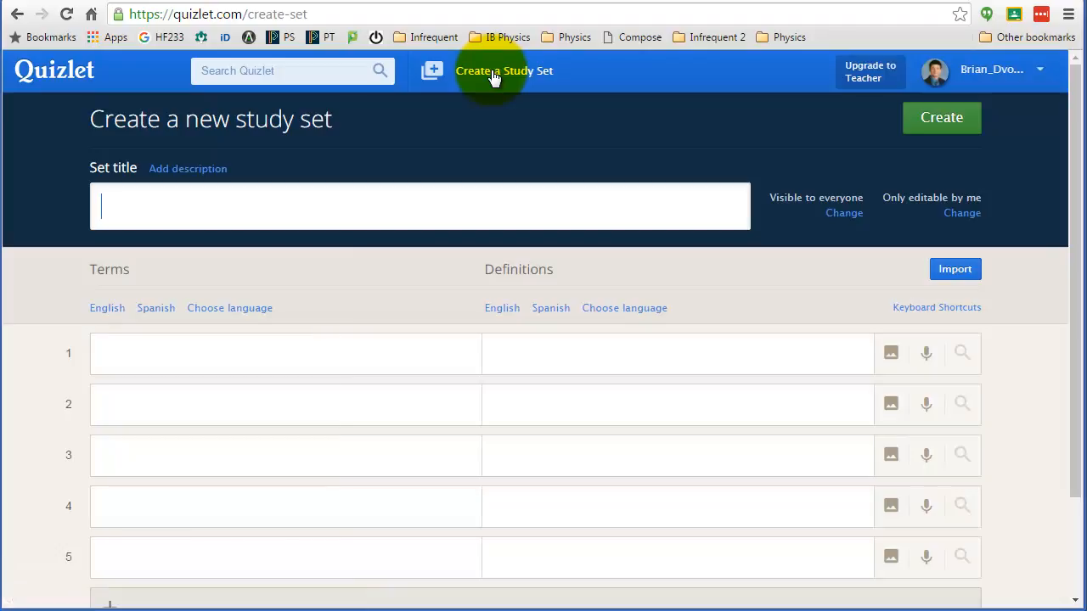
pyautogui.moveTo(94, 157)
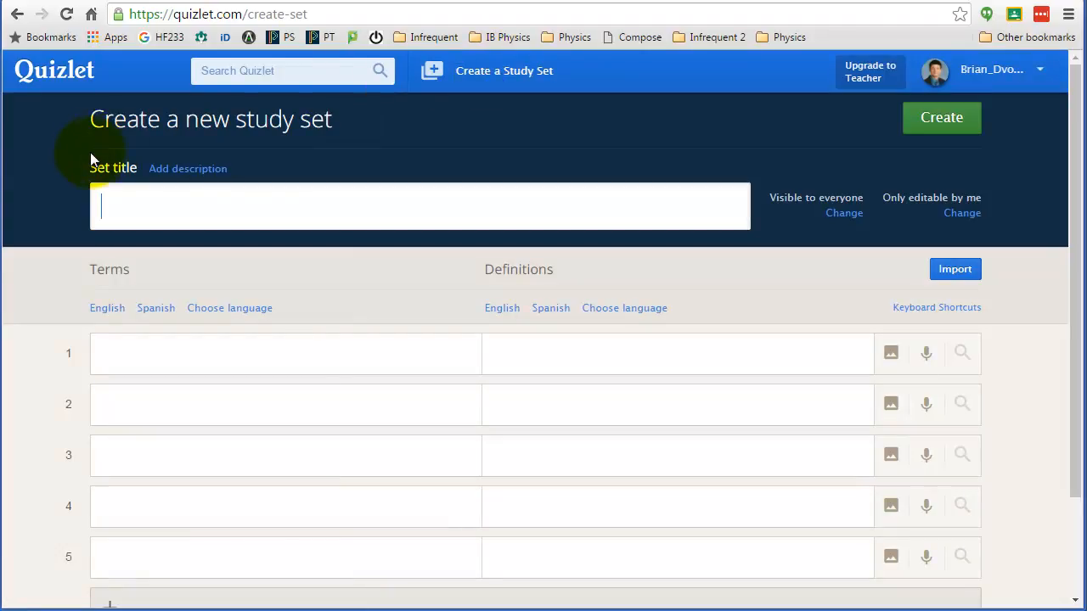
pyautogui.moveTo(160, 204)
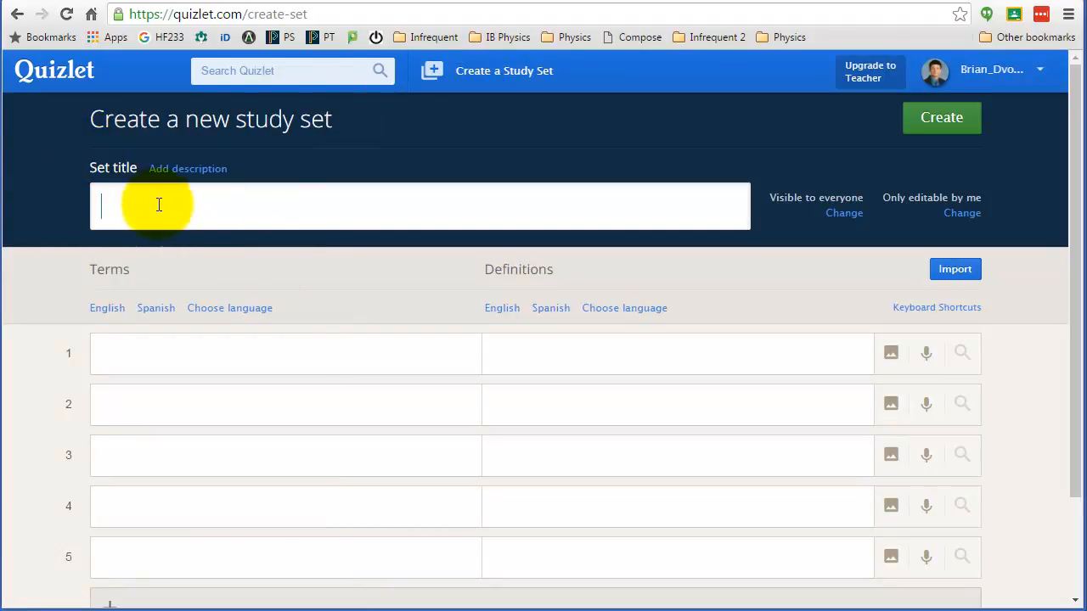
pyautogui.write('P')
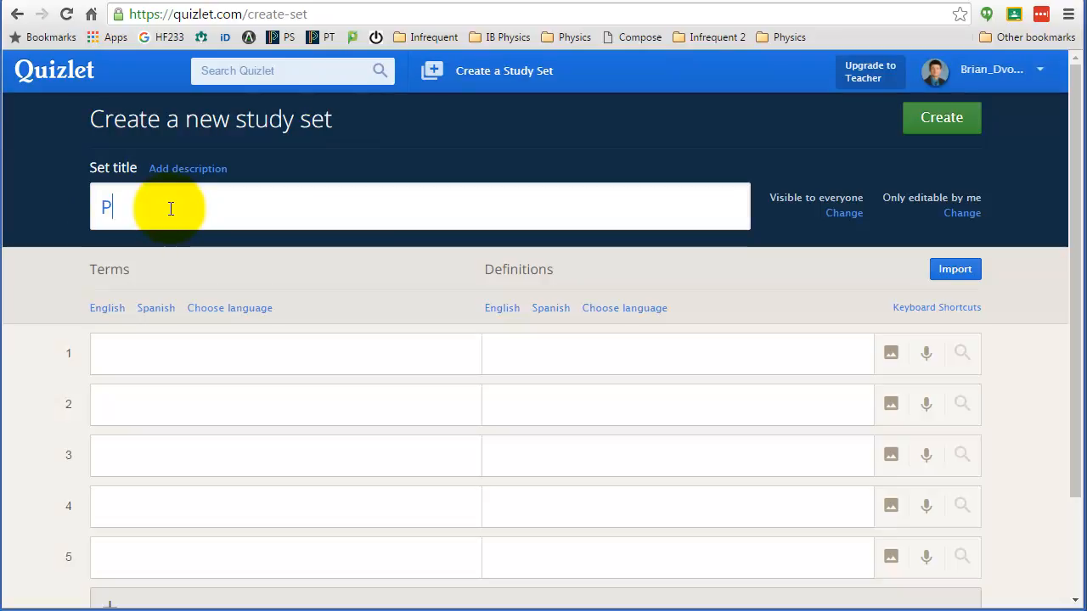
pyautogui.write('hysics Term')
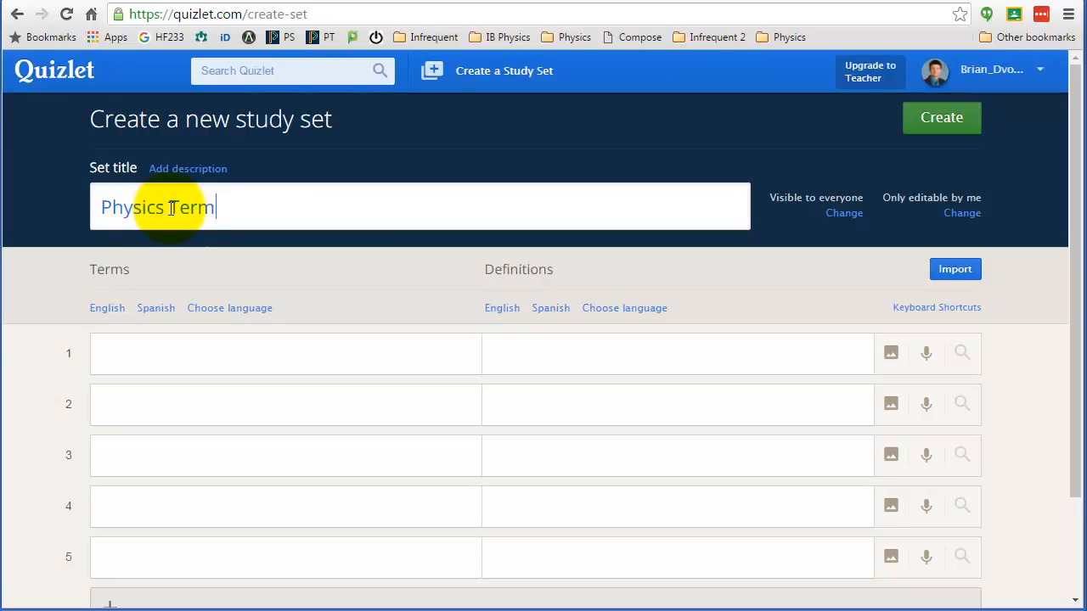
pyautogui.write('inology 2')
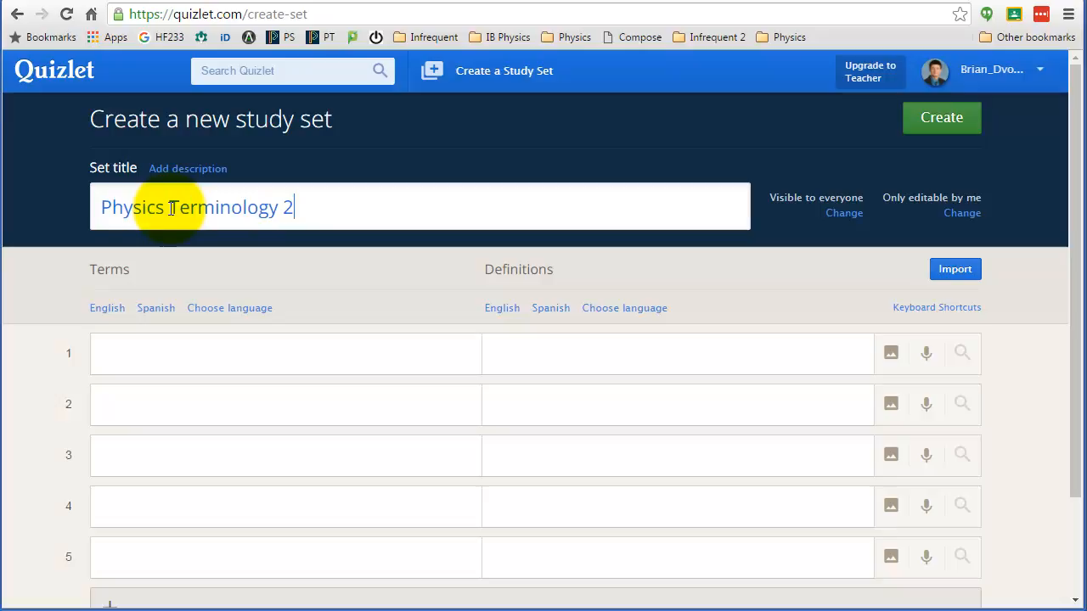
# - Save the description 'This is a group of basic terms used in physics courses.'
pyautogui.click(186, 168)
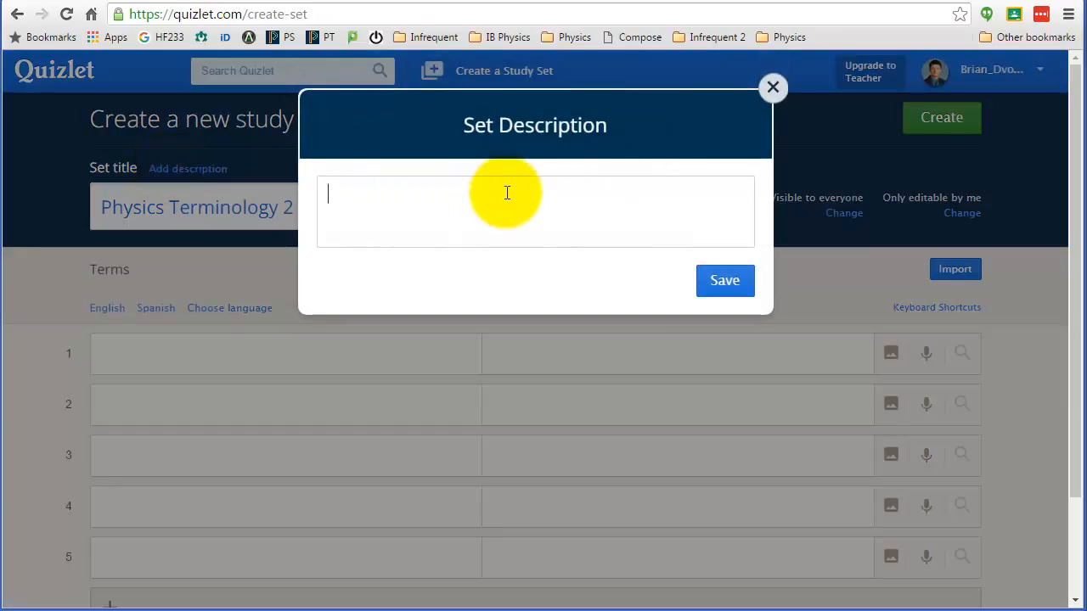
pyautogui.write('This is a group of basic terms used in physics courses.')
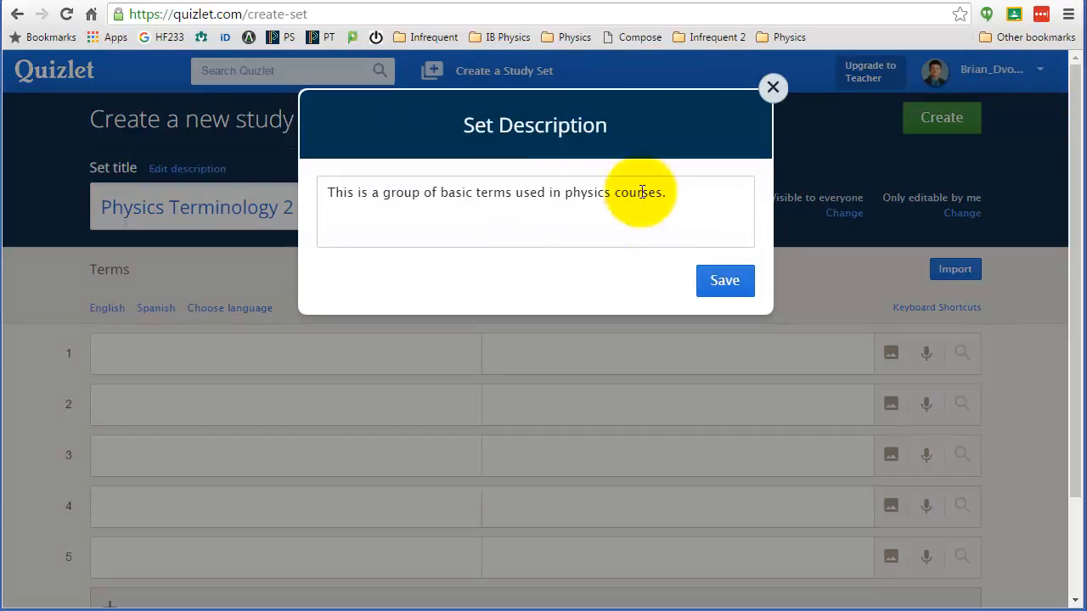
pyautogui.click(723, 280)
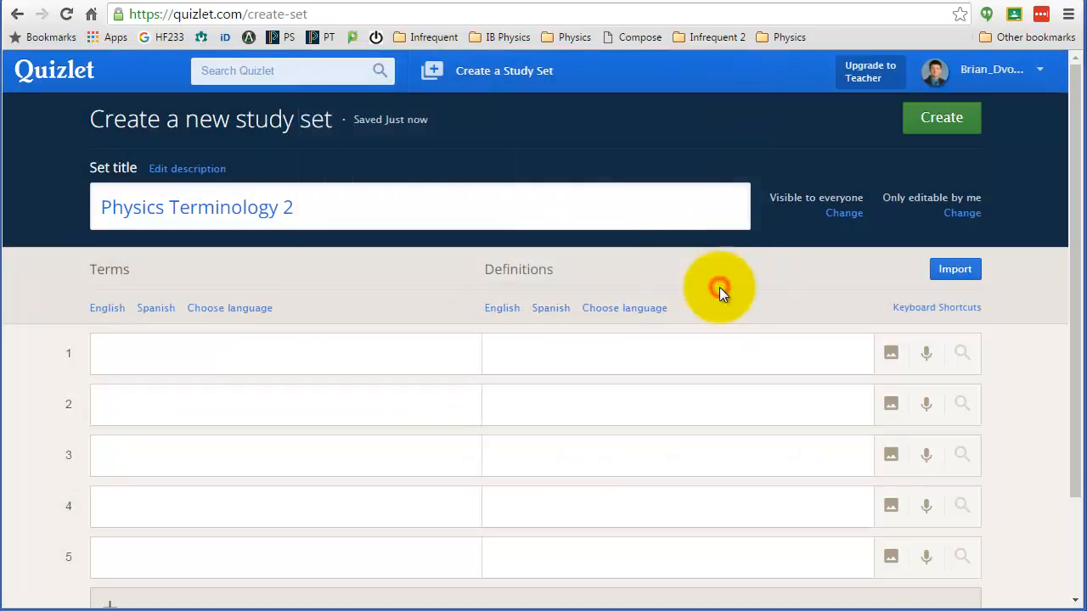
pyautogui.moveTo(425, 270)
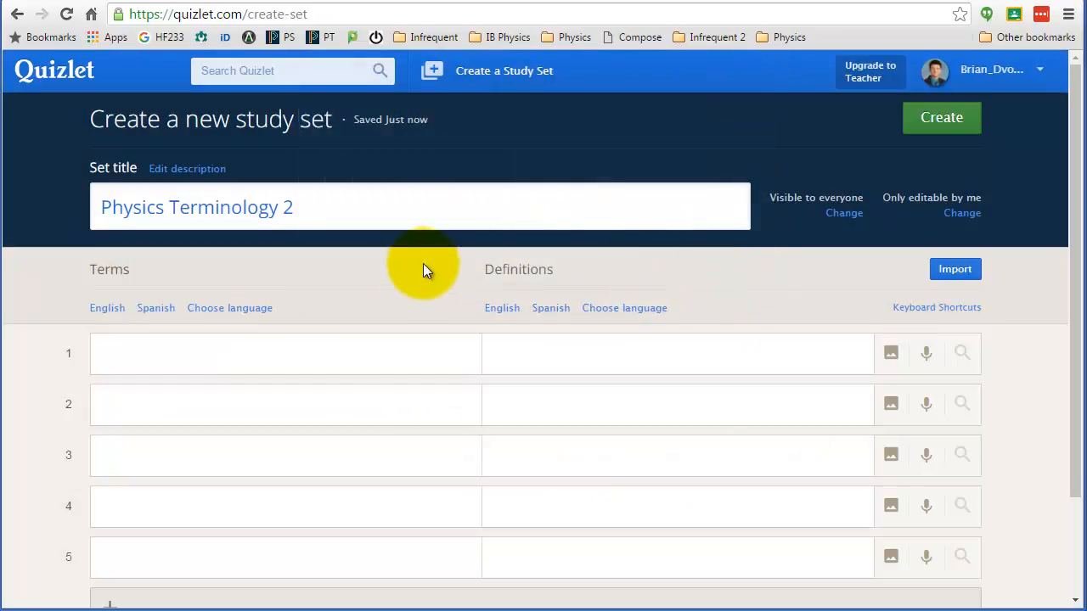
# - Enter Force as the first term, then switch to editing the Basic Physics Terminology set
pyautogui.click(285, 353)
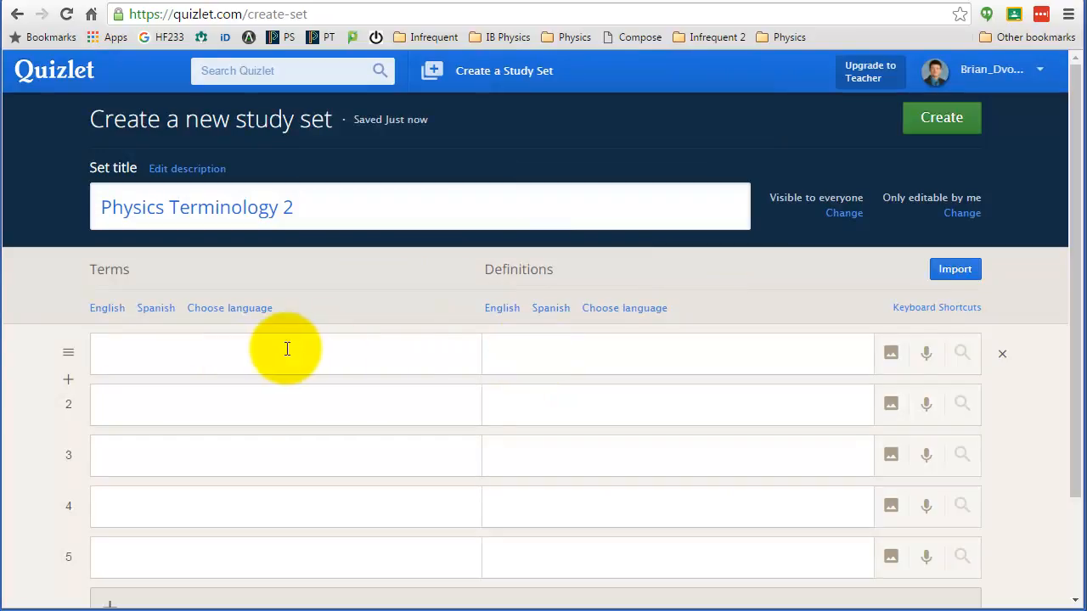
pyautogui.moveTo(397, 336)
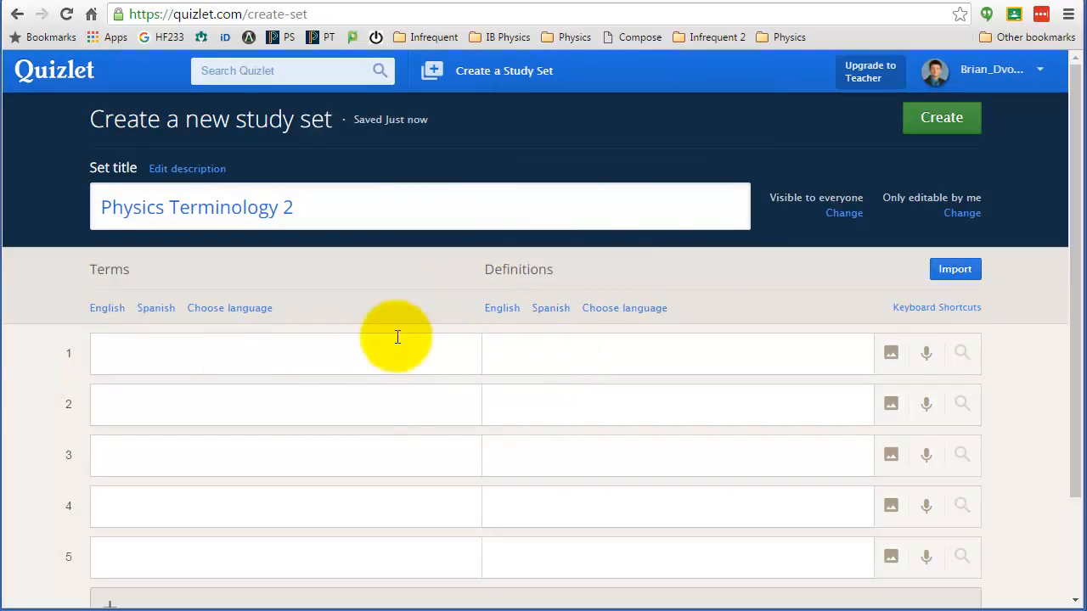
pyautogui.click(156, 354)
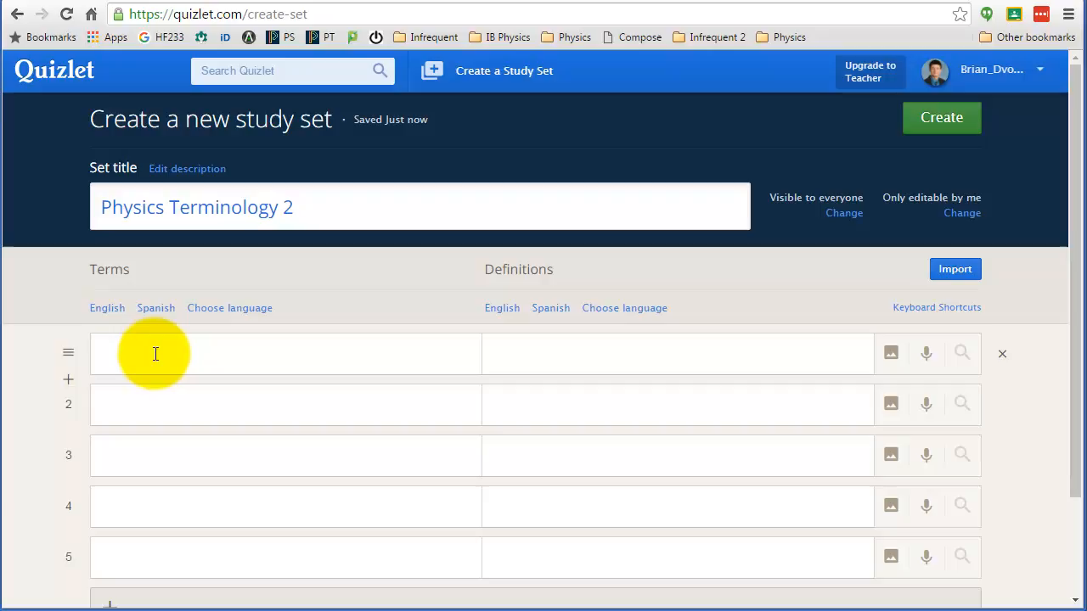
pyautogui.write('Force')
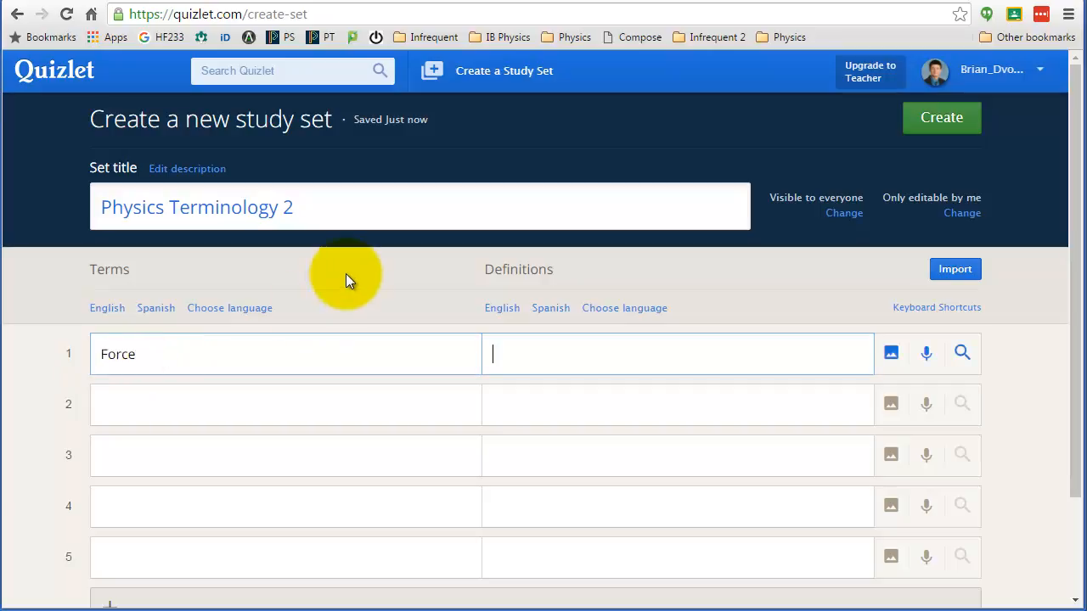
pyautogui.click(941, 118)
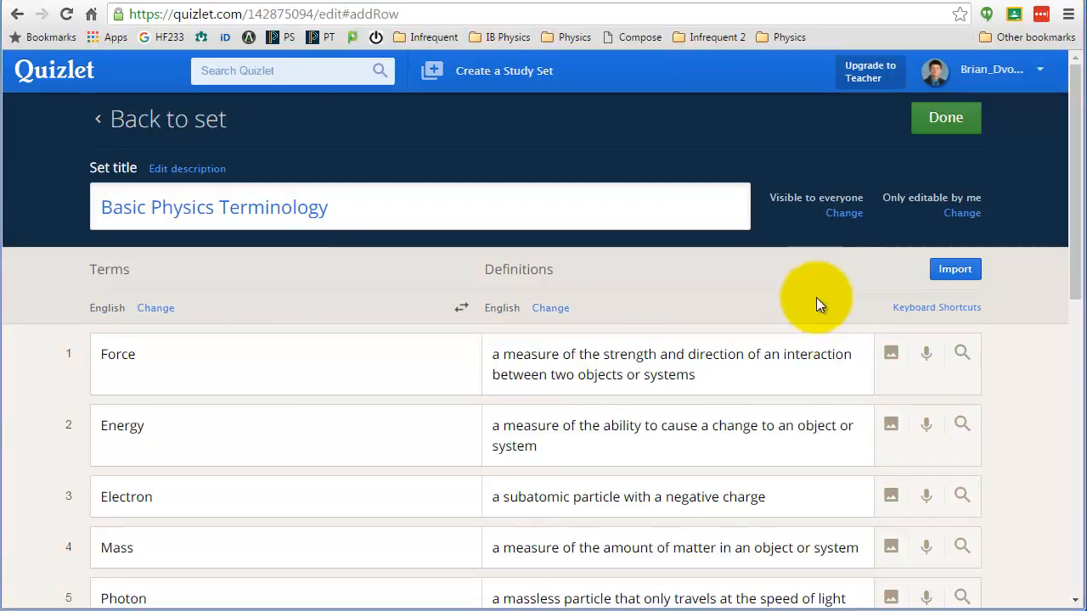
pyautogui.moveTo(818, 280)
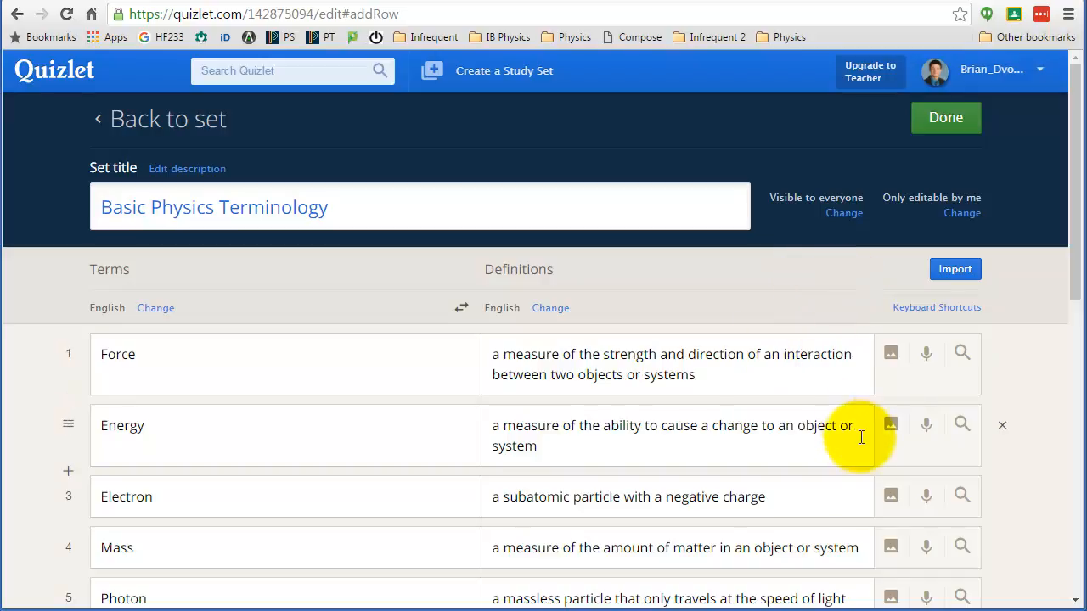
pyautogui.moveTo(890, 425)
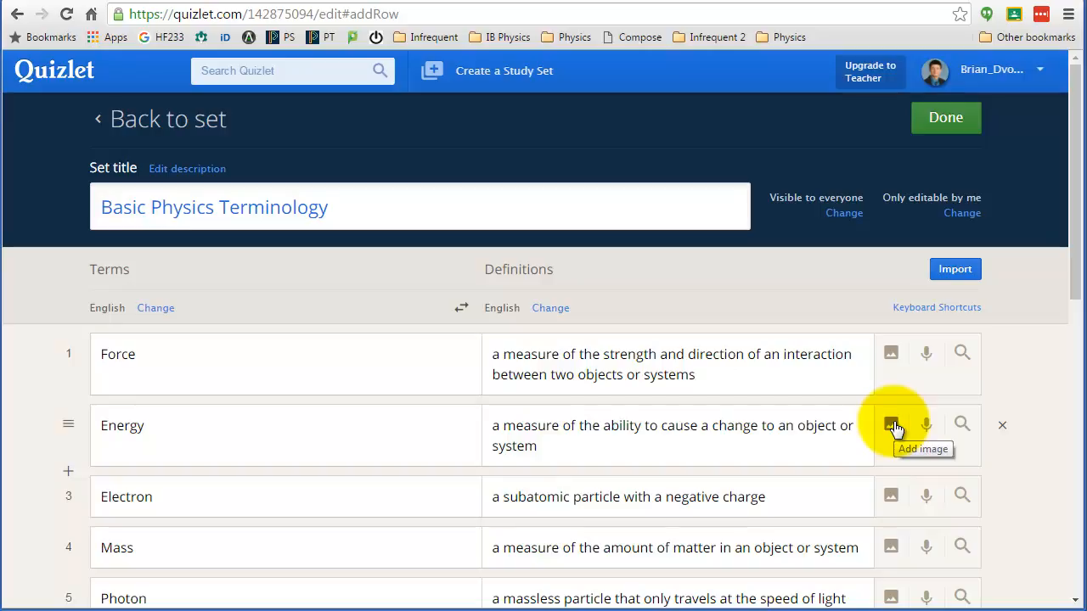
# - Add the wind turbine image from Quizlet's results to the Energy term
pyautogui.click(889, 425)
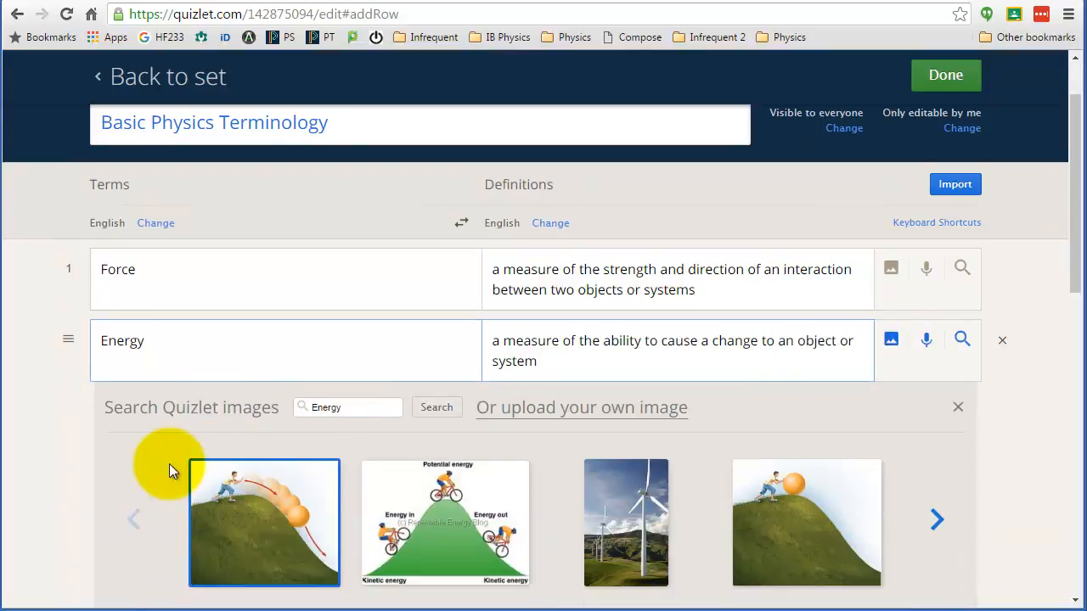
pyautogui.scroll(-3)
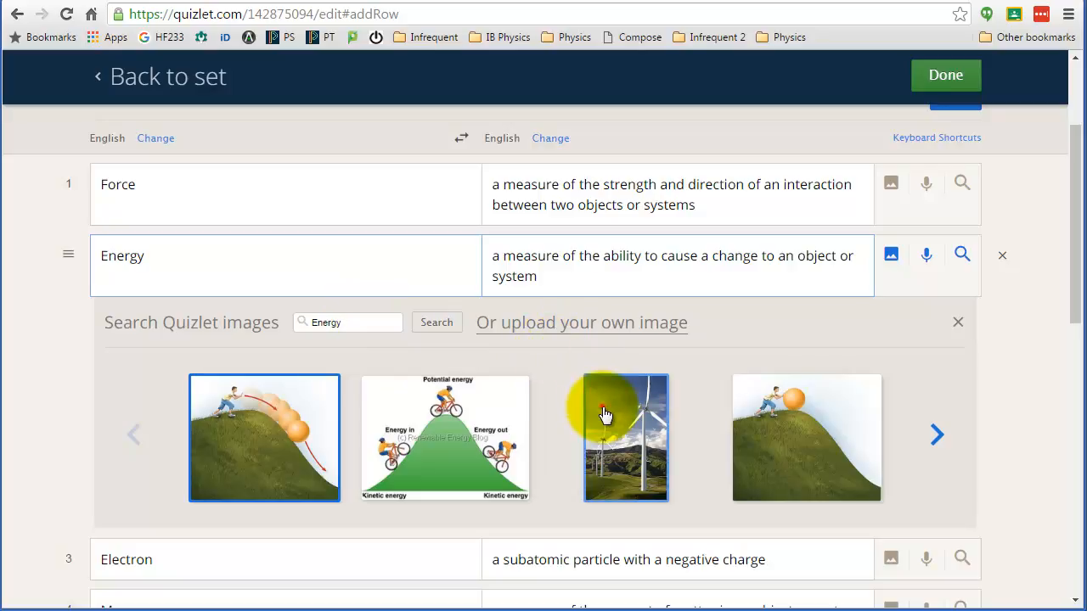
pyautogui.click(625, 439)
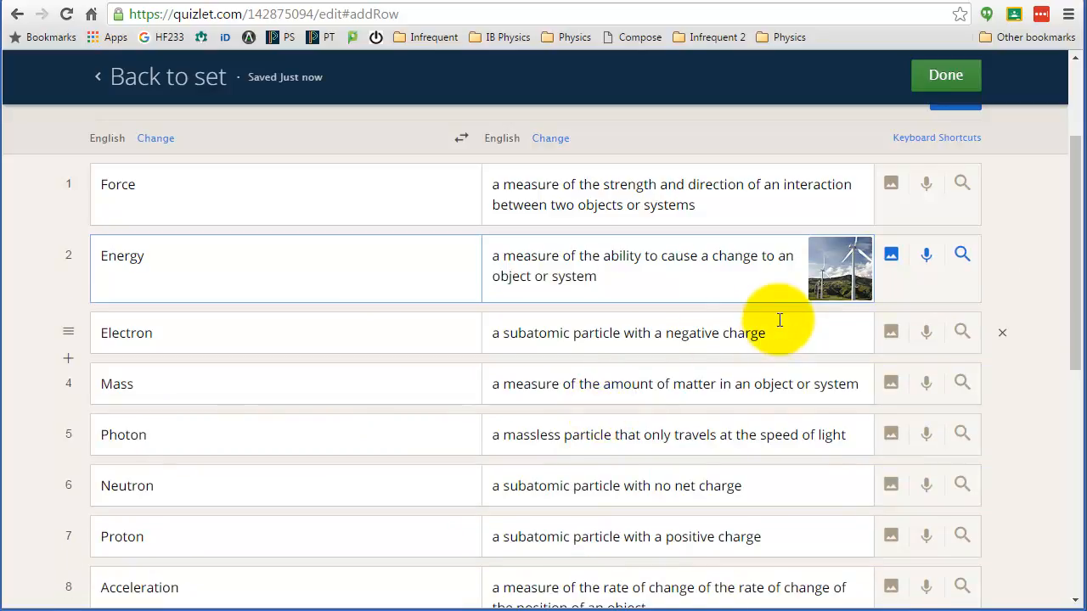
pyautogui.scroll(-3)
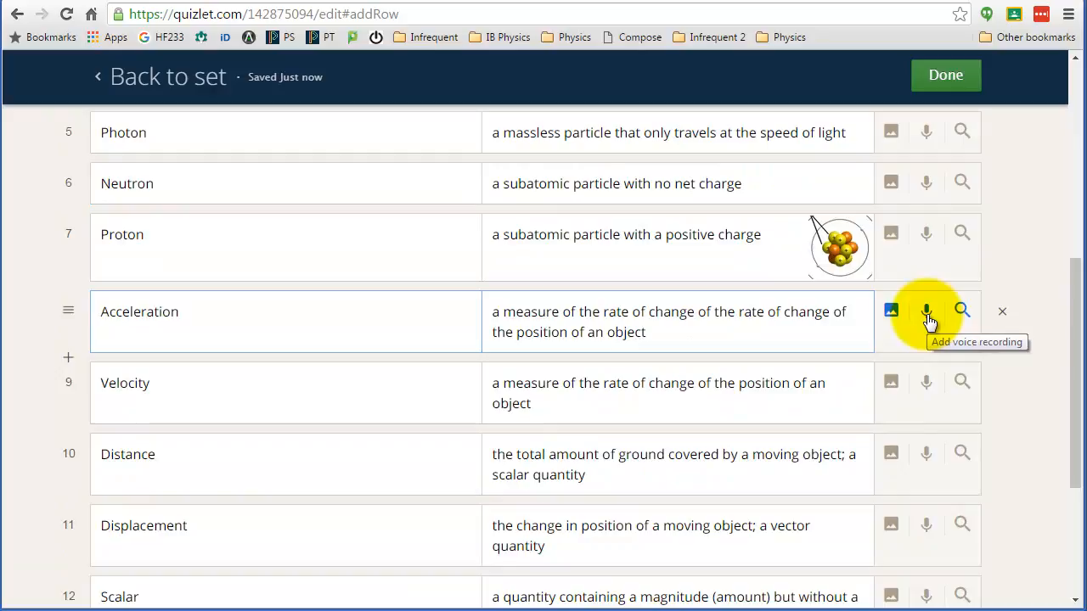
pyautogui.click(925, 311)
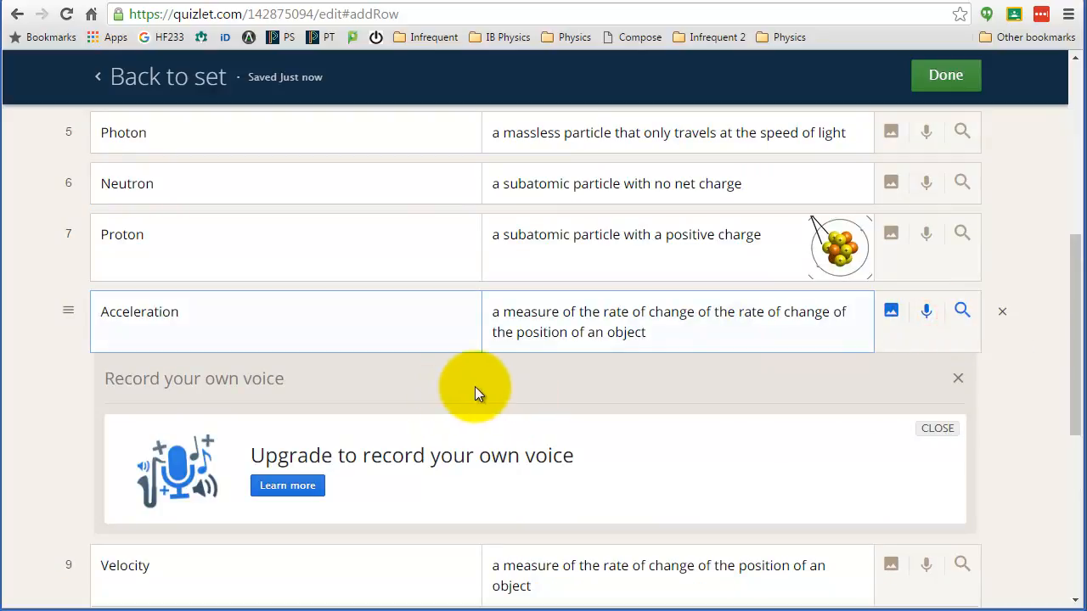
pyautogui.moveTo(489, 462)
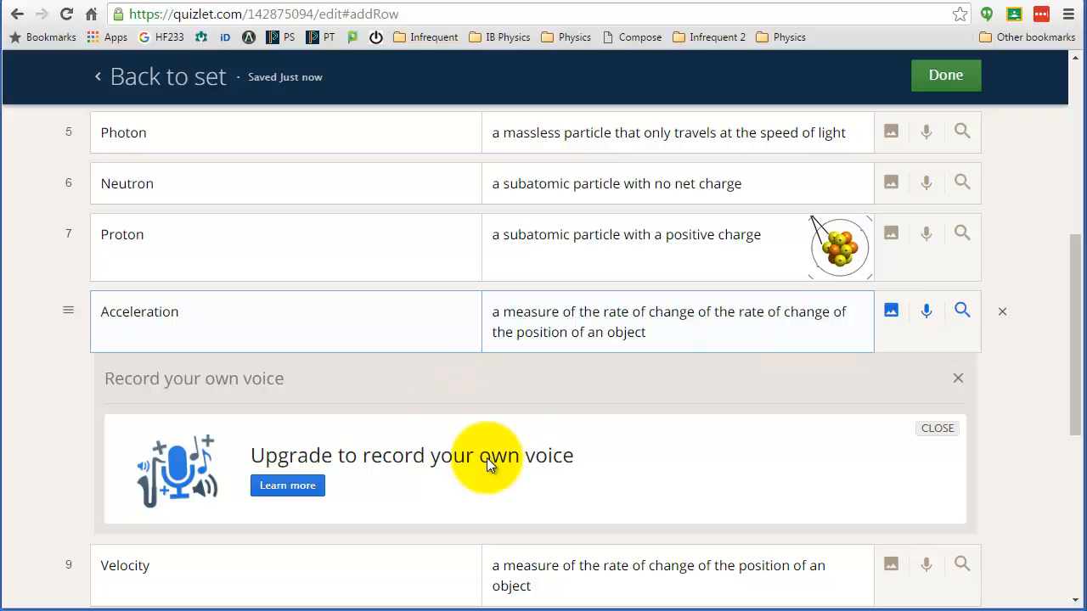
pyautogui.moveTo(520, 428)
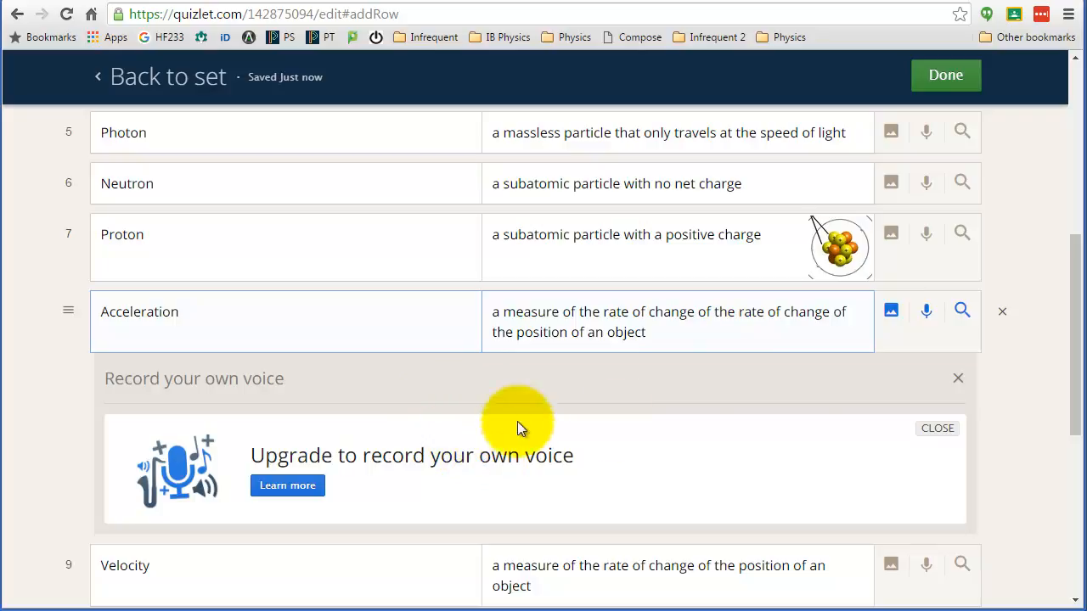
pyautogui.click(937, 428)
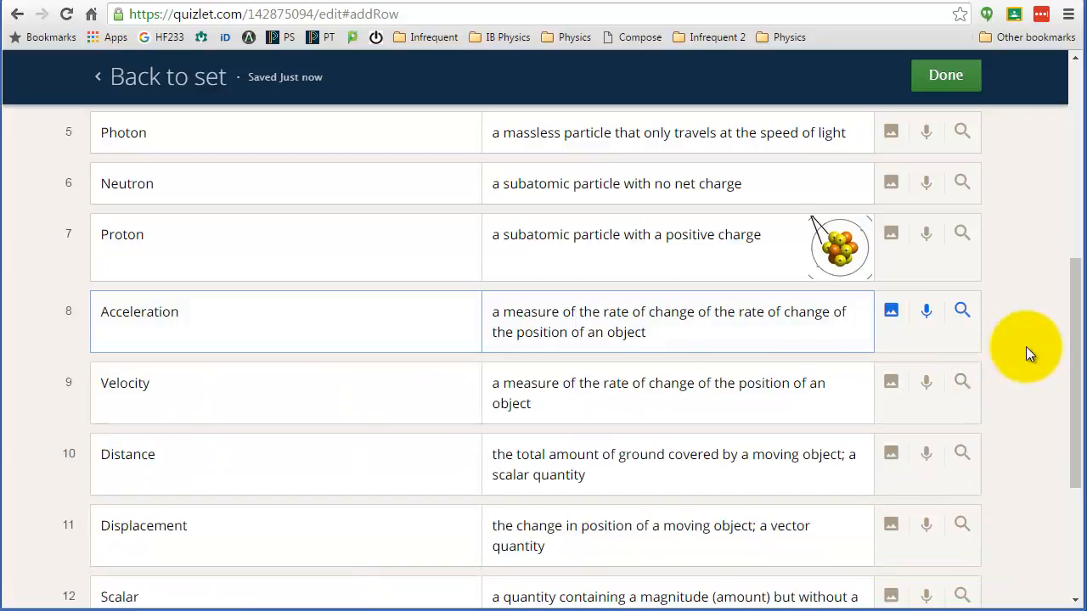
pyautogui.moveTo(1016, 331)
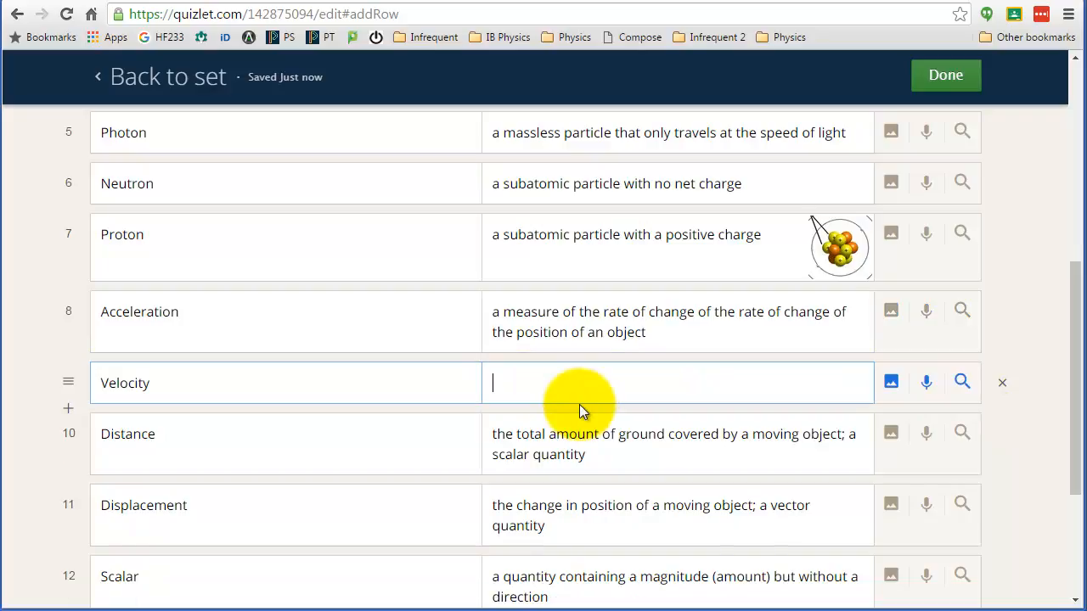
# - Browse user definitions for Velocity and choose 'A variable that tells you both speed and direction.'
pyautogui.click(224, 384)
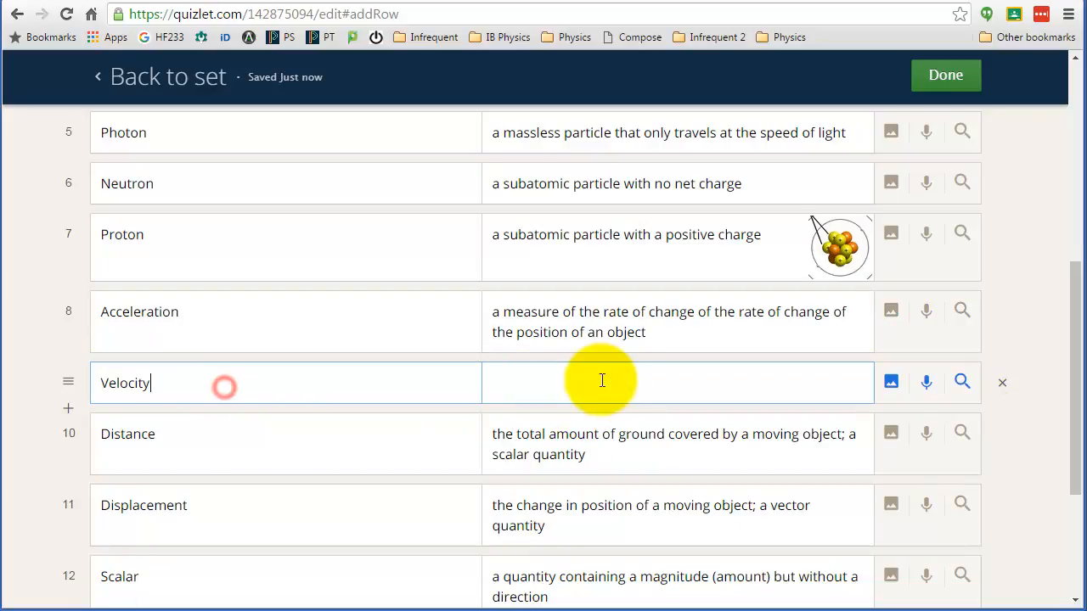
pyautogui.moveTo(961, 382)
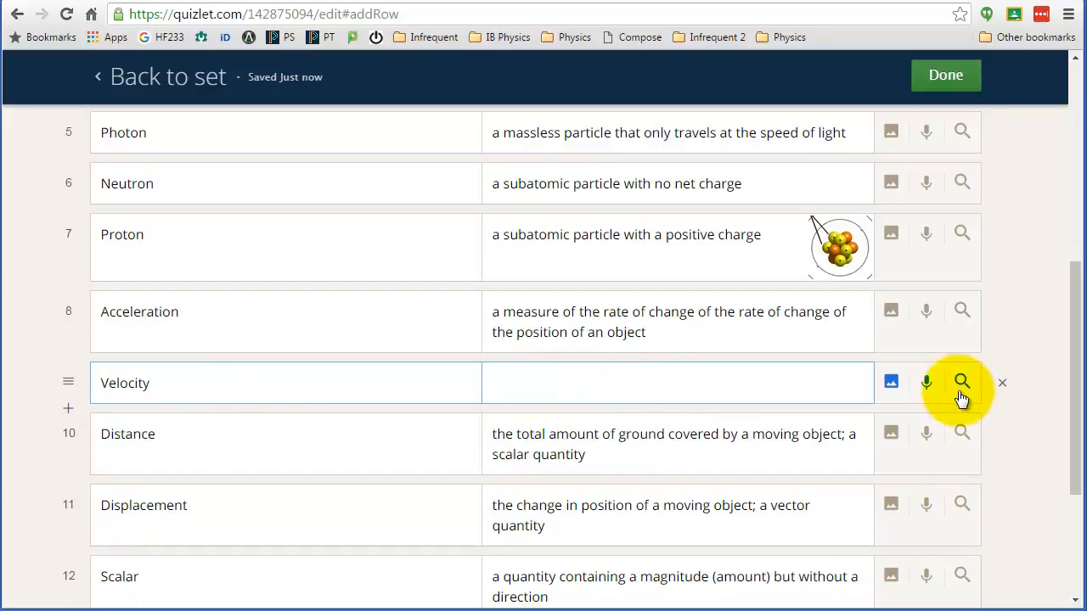
pyautogui.click(962, 380)
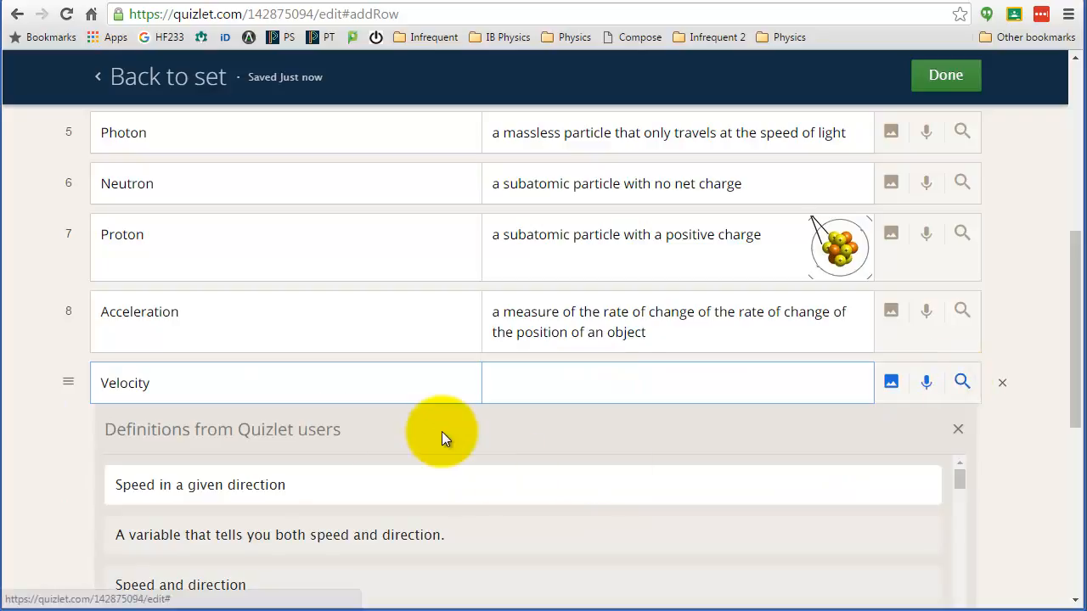
pyautogui.scroll(-3)
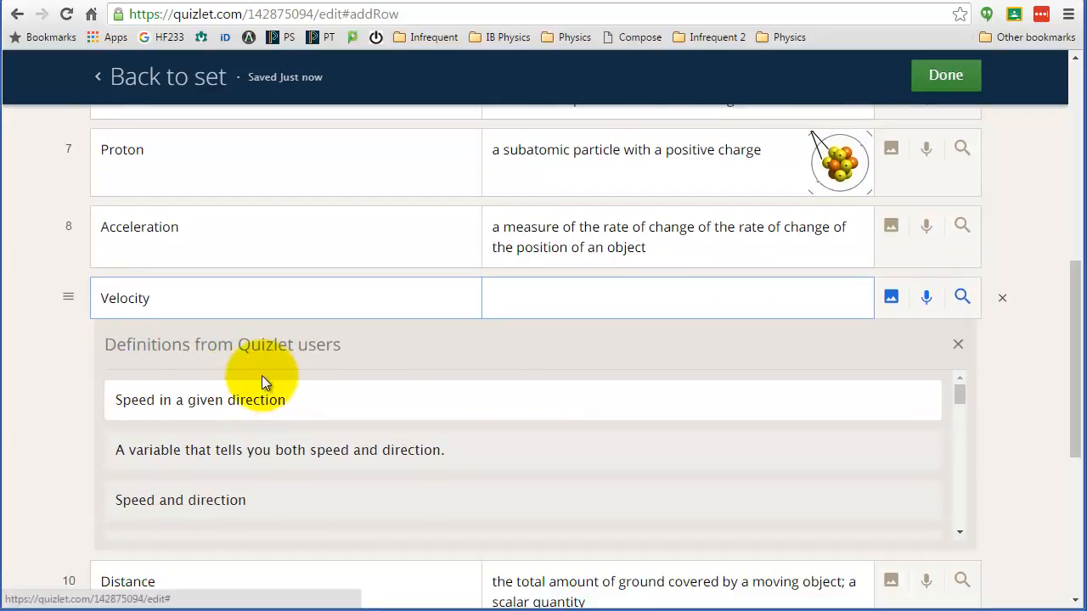
pyautogui.moveTo(960, 394)
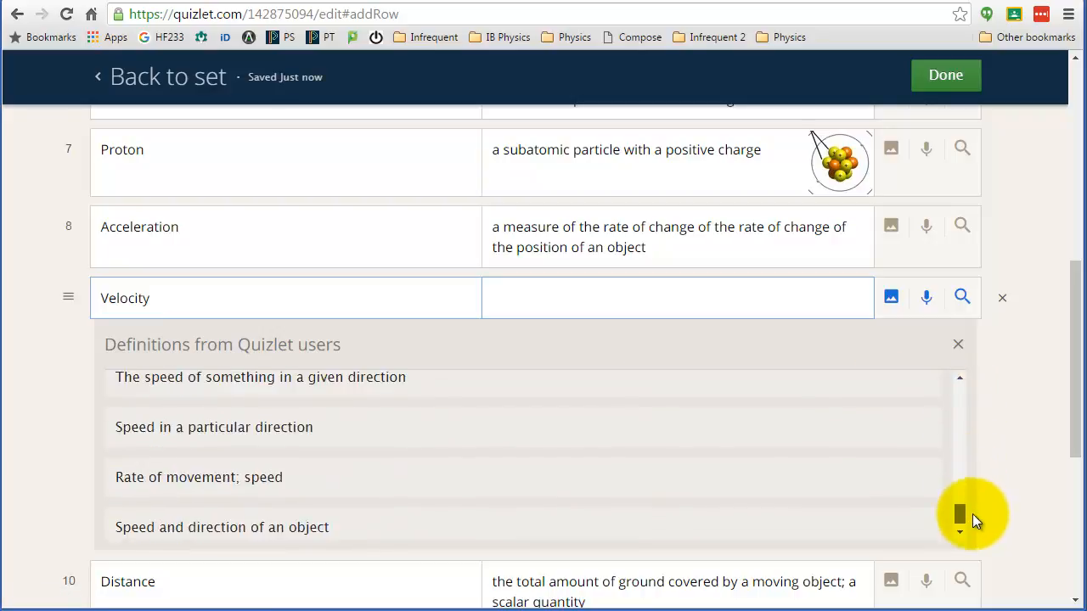
pyautogui.scroll(-3)
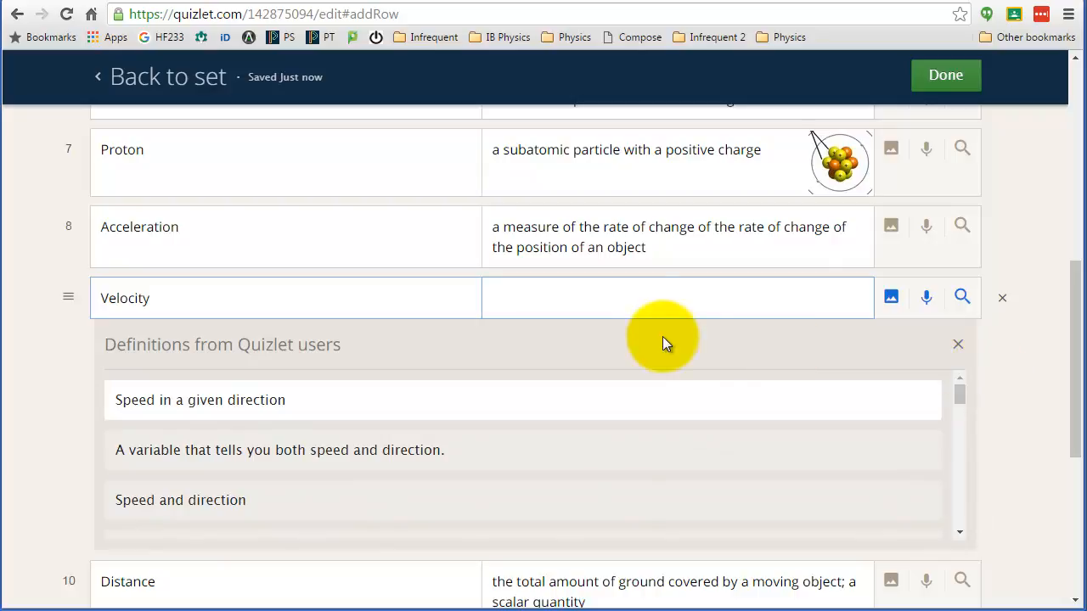
pyautogui.moveTo(326, 450)
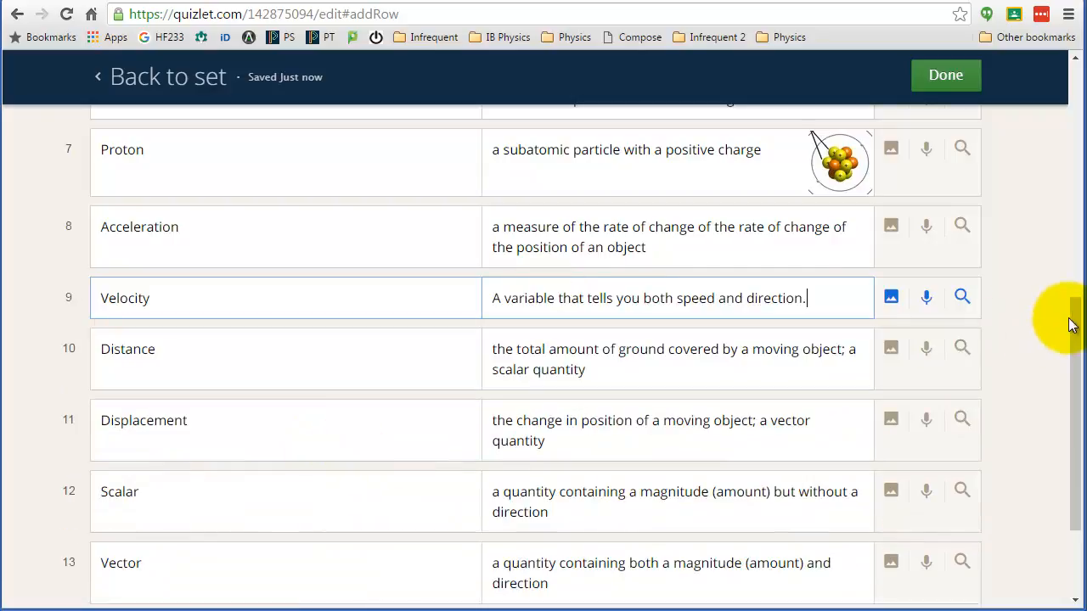
pyautogui.scroll(-3)
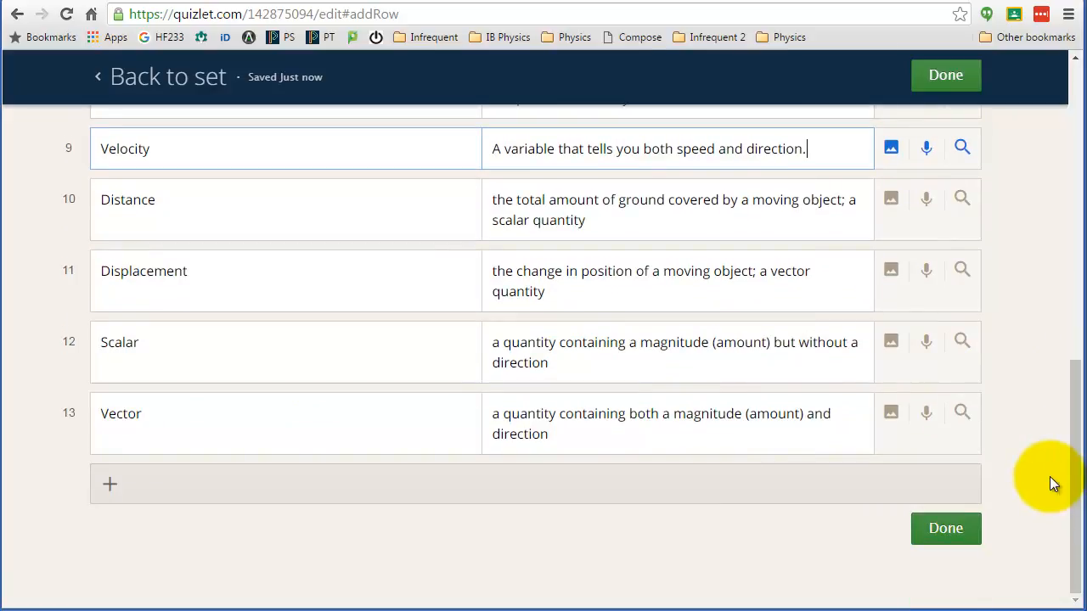
pyautogui.moveTo(1039, 438)
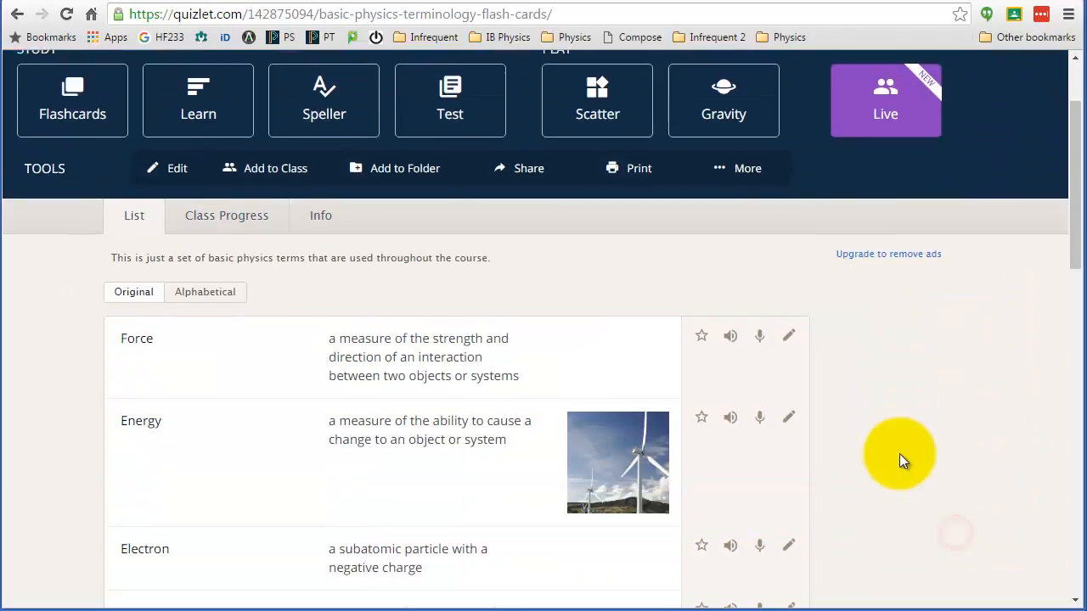
# - Save with Done and review the 13-term list on the set page
pyautogui.scroll(-3)
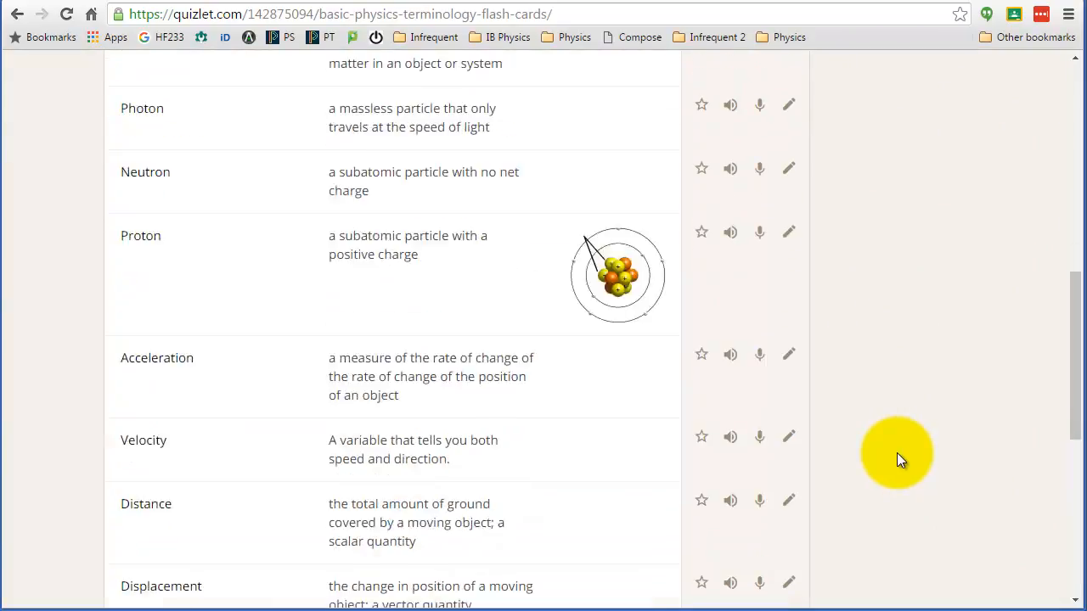
pyautogui.scroll(3)
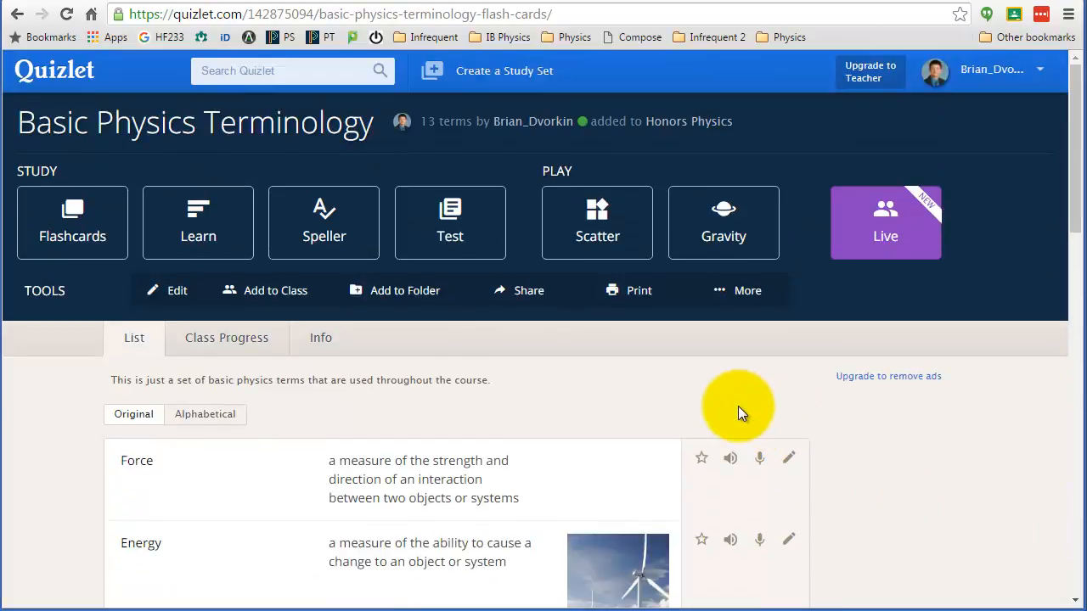
pyautogui.moveTo(733, 409)
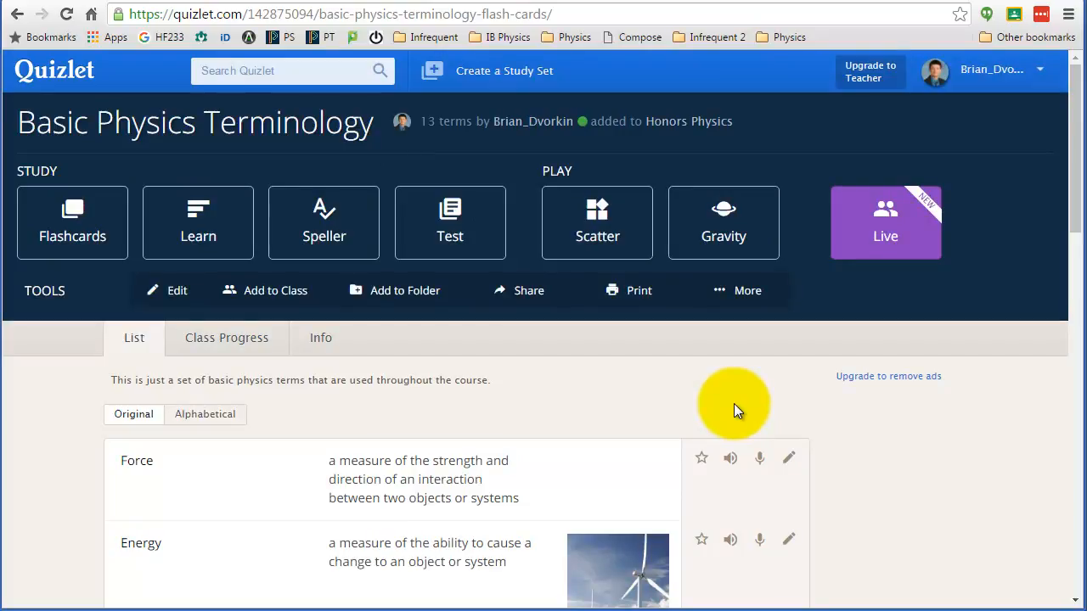
pyautogui.click(747, 289)
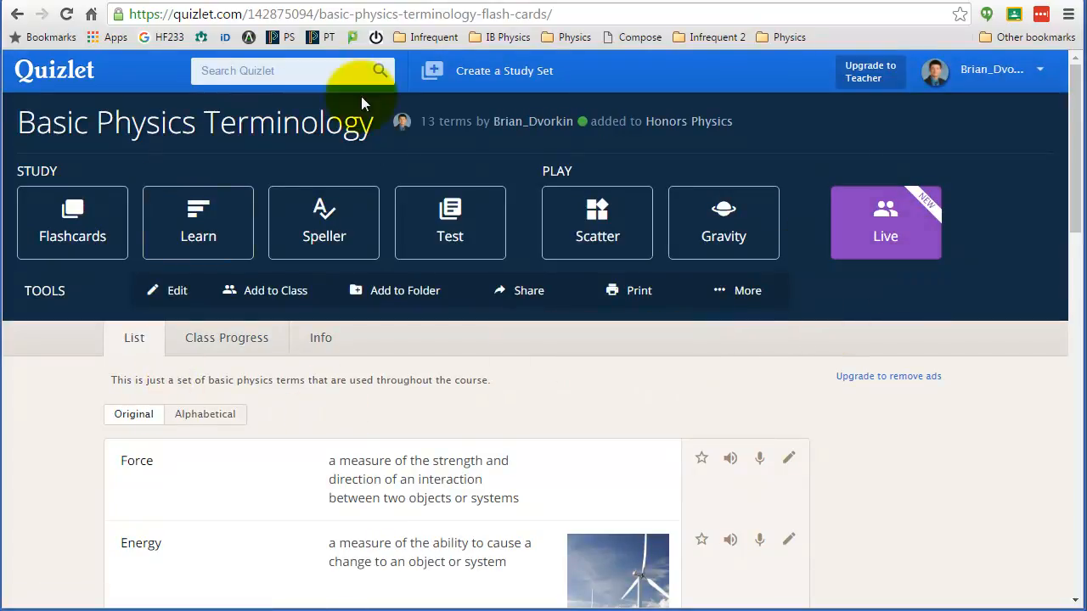
pyautogui.moveTo(885, 208)
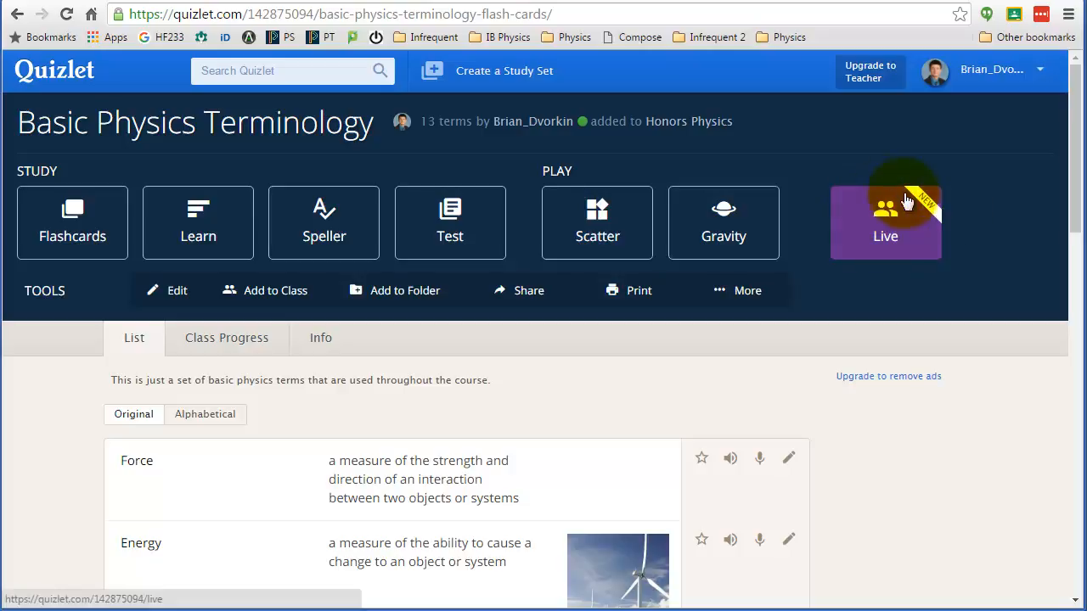
# - Create a Quizlet Live game for the set, showing join code 174-689
pyautogui.click(885, 223)
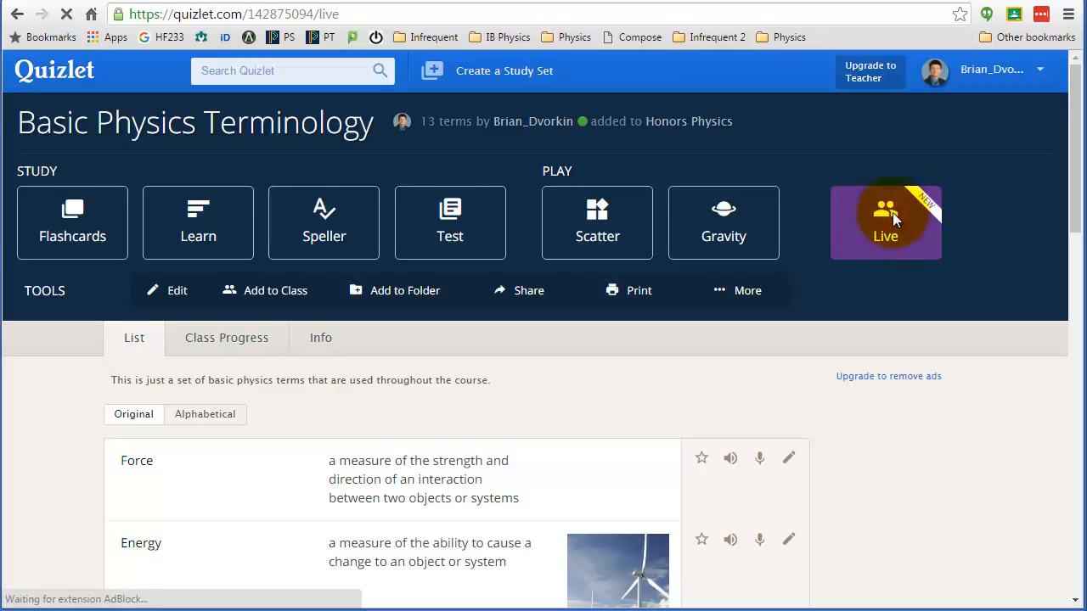
pyautogui.click(885, 222)
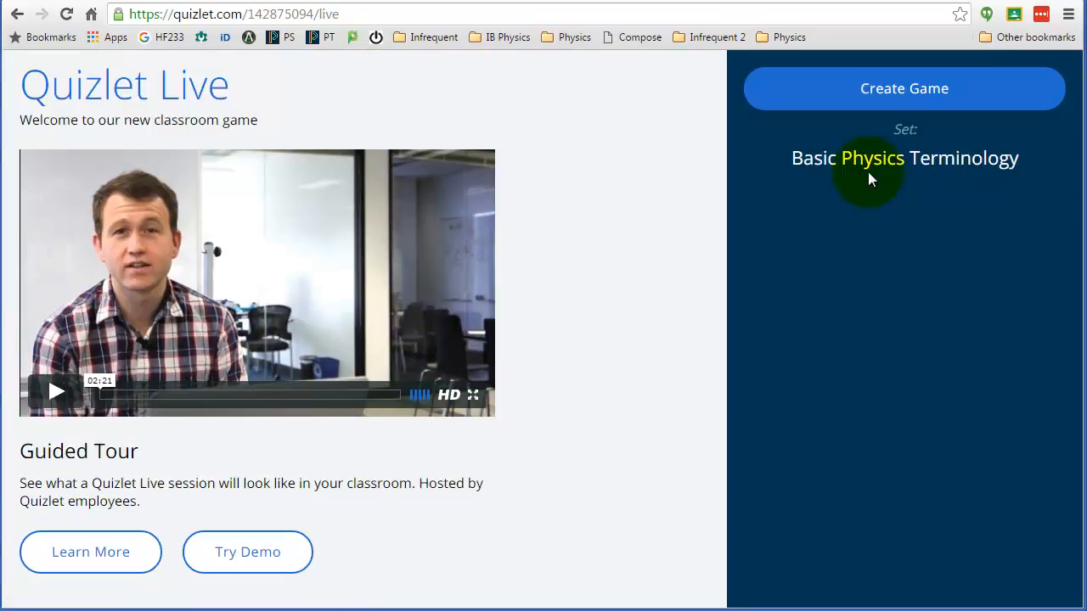
pyautogui.moveTo(951, 127)
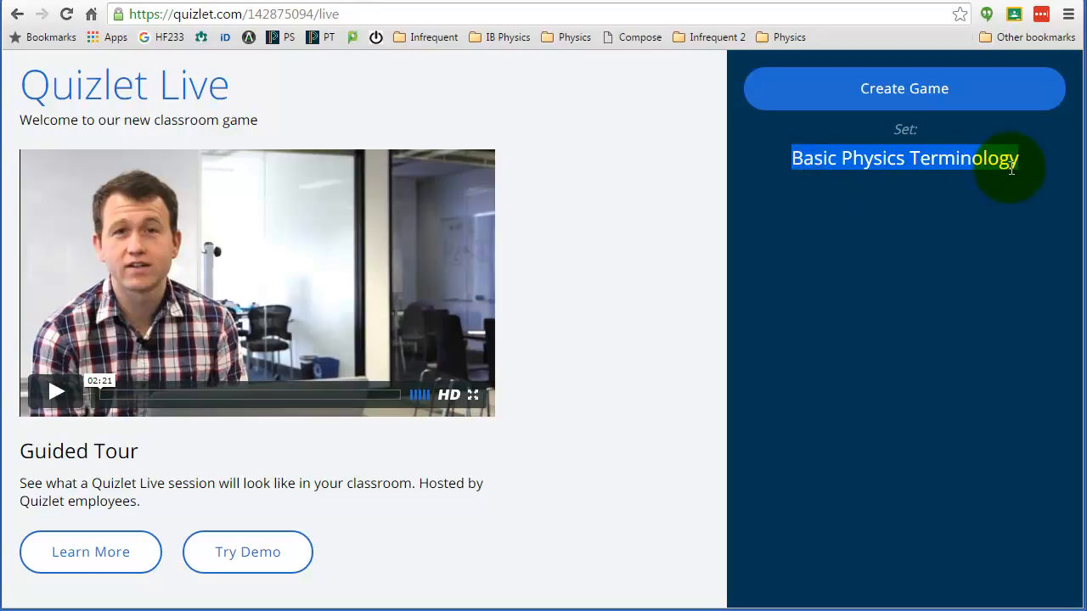
pyautogui.click(904, 88)
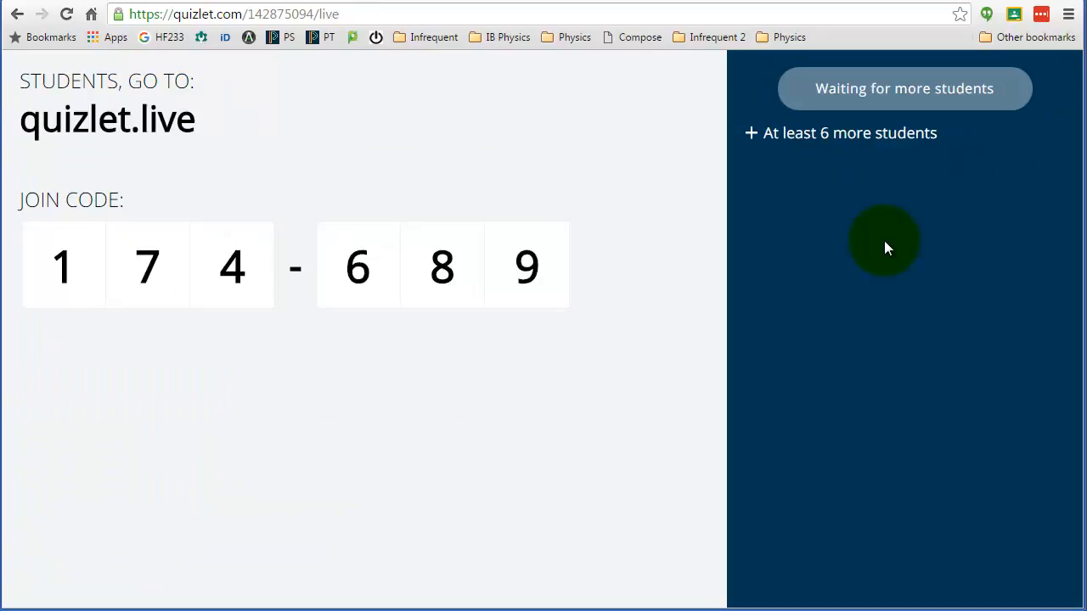